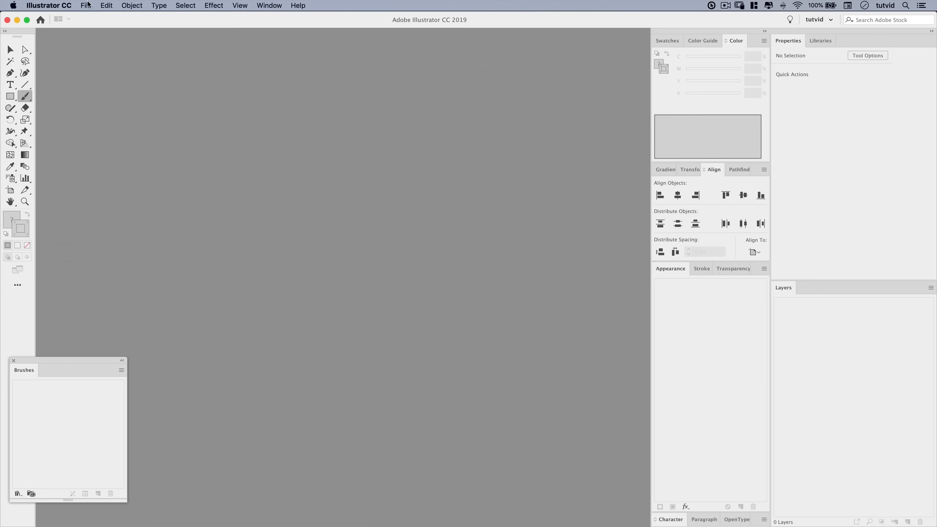
Step: Create a new 2000 x 2000 px square document
click(86, 5)
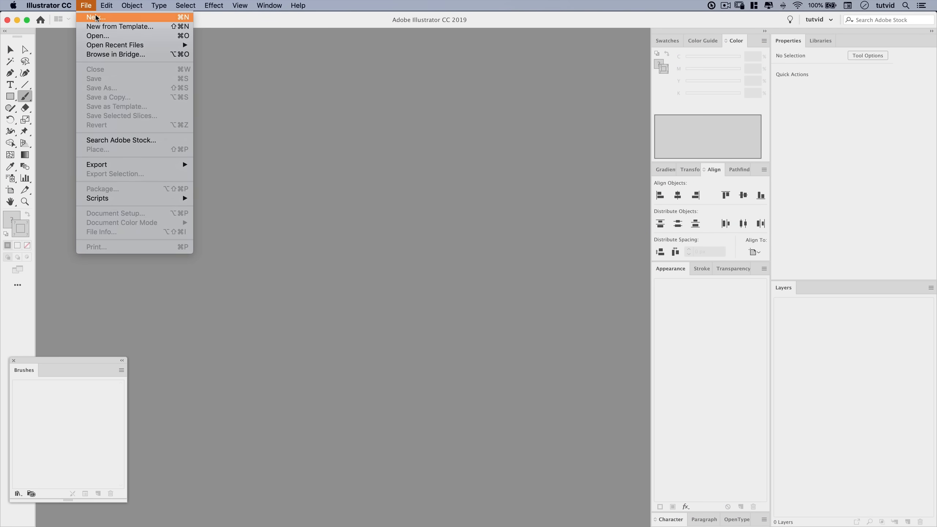
click(93, 16)
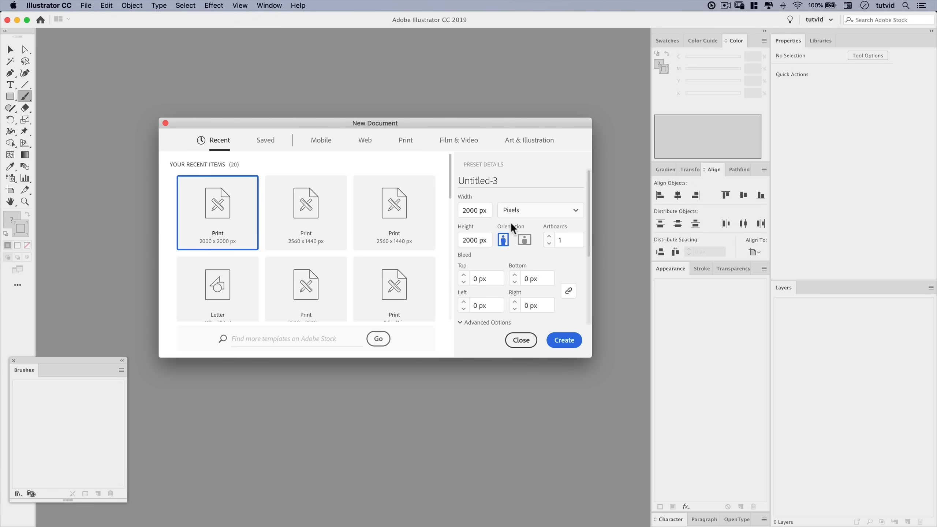
mouse_move(476, 224)
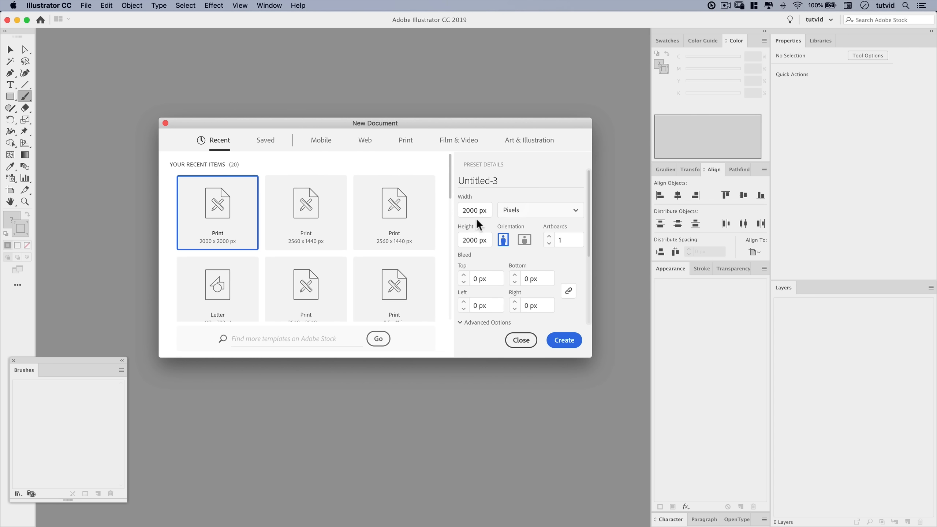
mouse_move(563, 340)
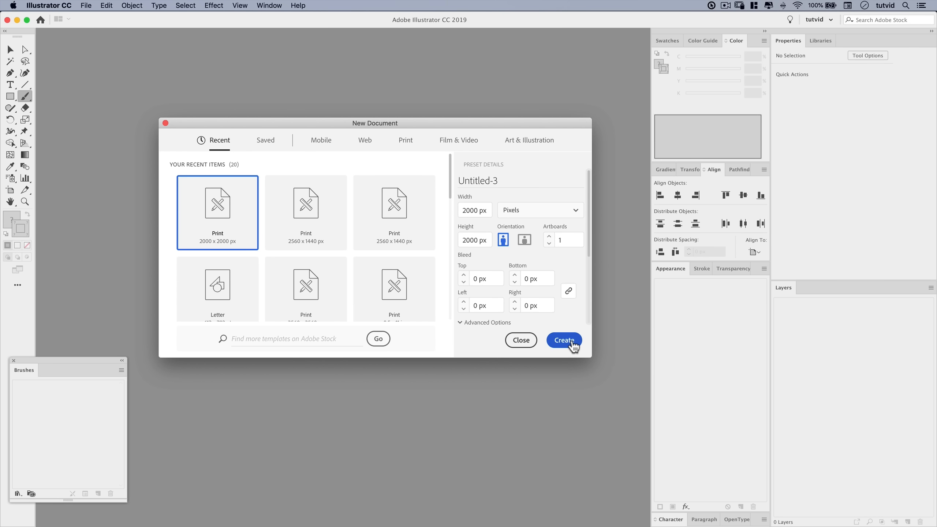
click(563, 339)
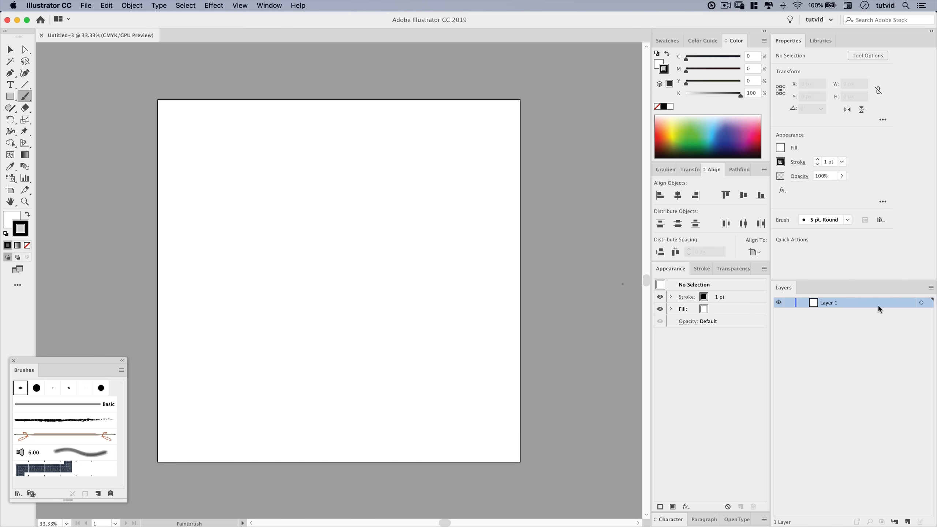
Step: Set a larger row size in the Layers panel options for bigger thumbnails
click(929, 287)
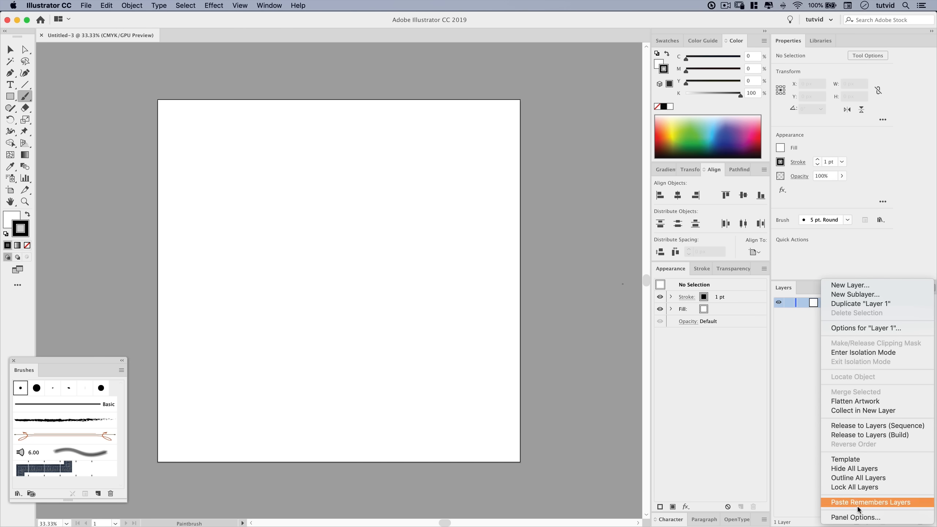
click(856, 517)
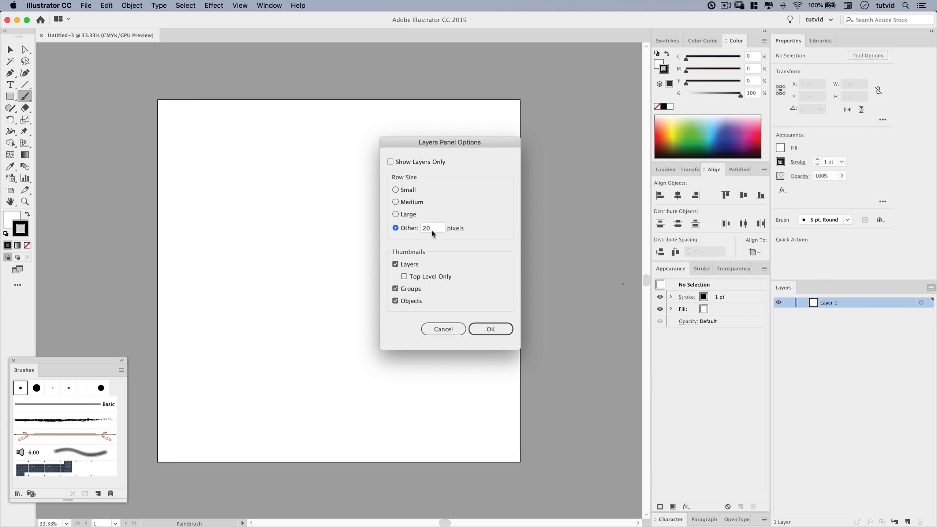
click(490, 329)
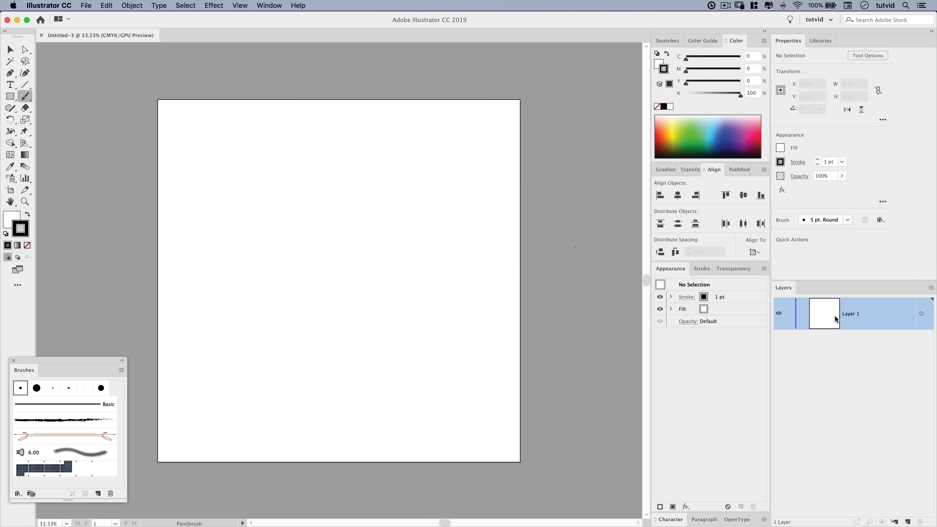
mouse_move(25, 61)
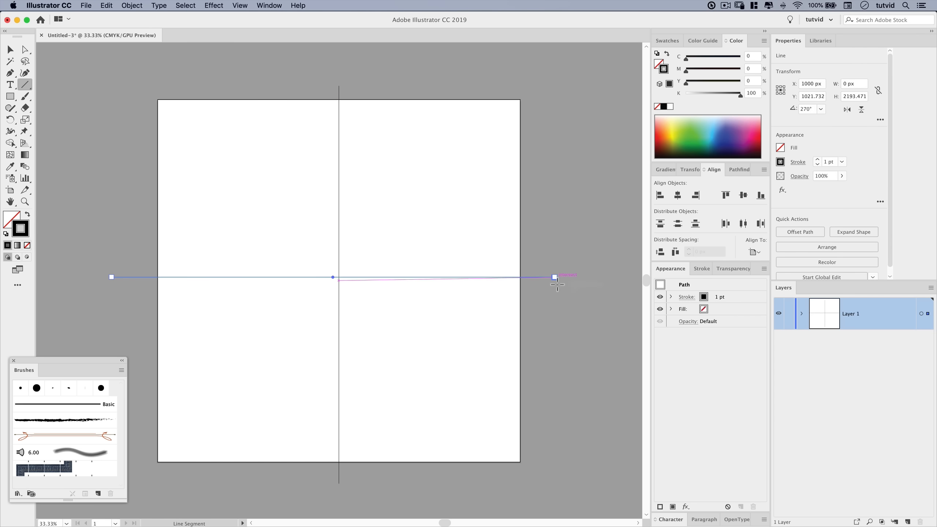
Step: Centre the two crossing lines, rename Layer 1 to Guides and unlock it
click(10, 50)
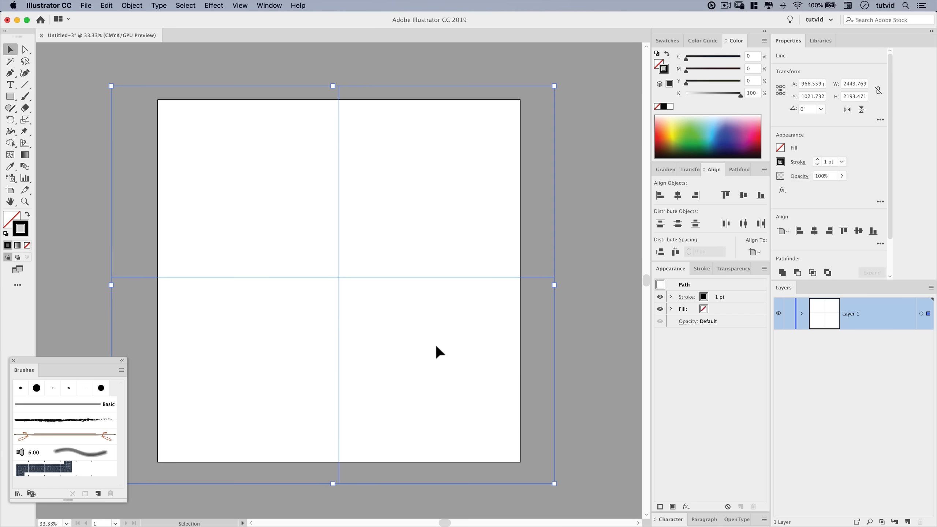
mouse_move(642, 231)
text(1000)
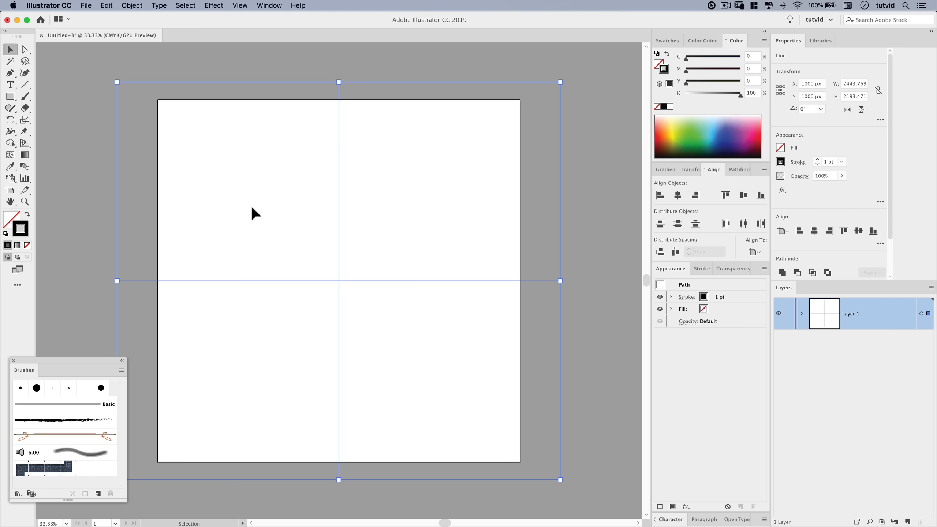
click(107, 5)
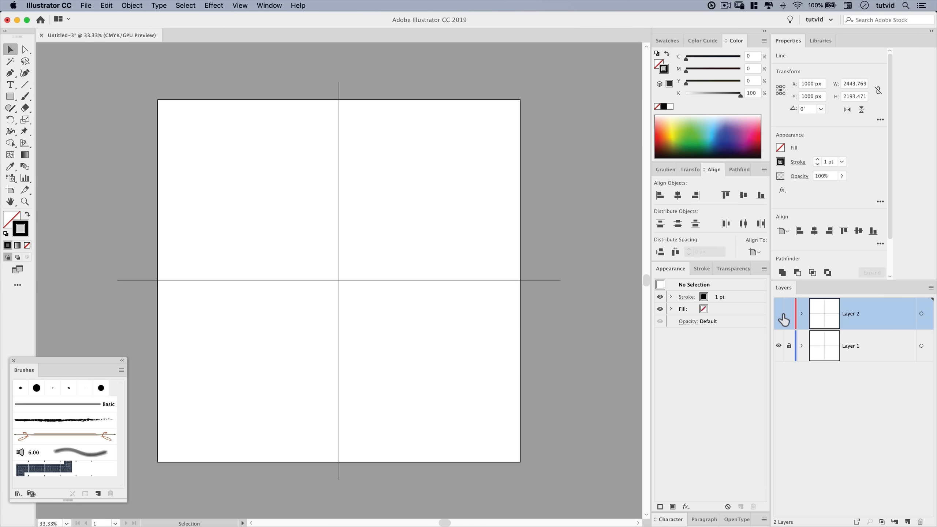
double_click(850, 345)
text(Guides)
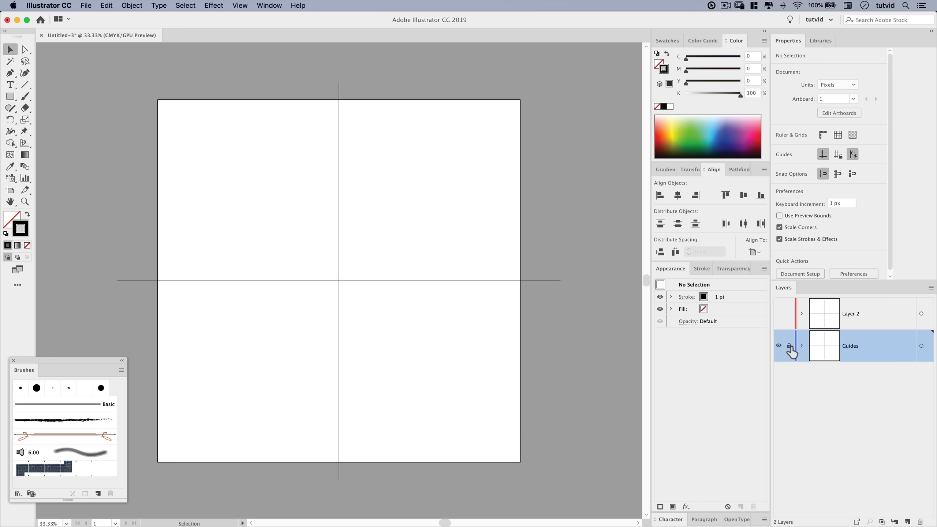
click(922, 346)
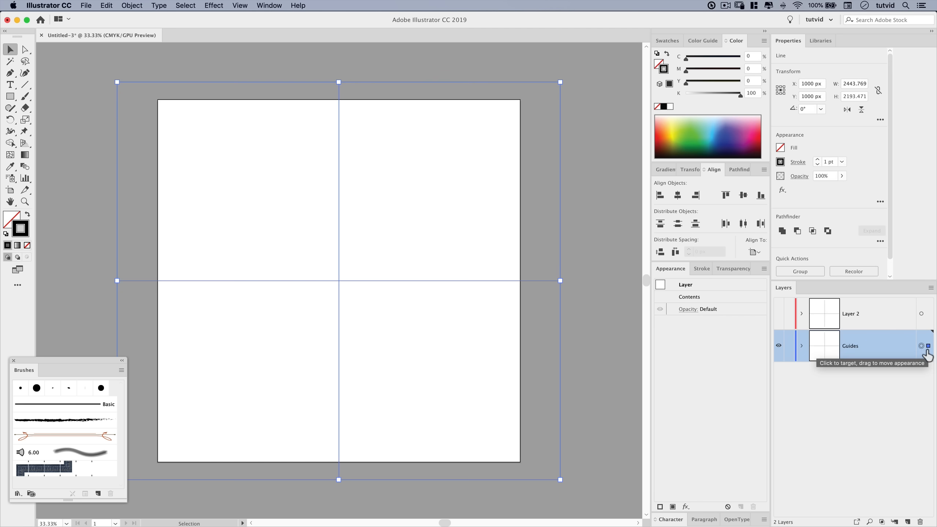
Step: Add a Transform effect to Guides with an 11.25° rotation angle and preview it
click(213, 5)
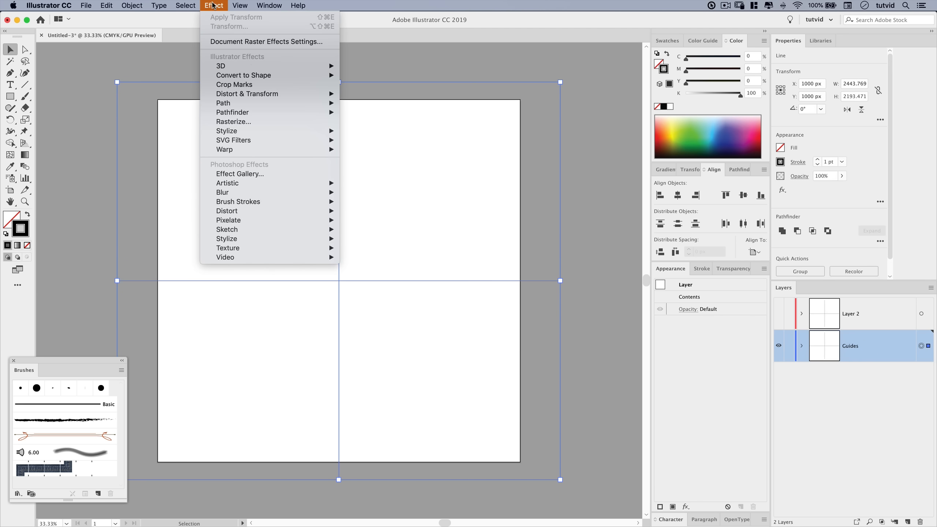
mouse_move(247, 93)
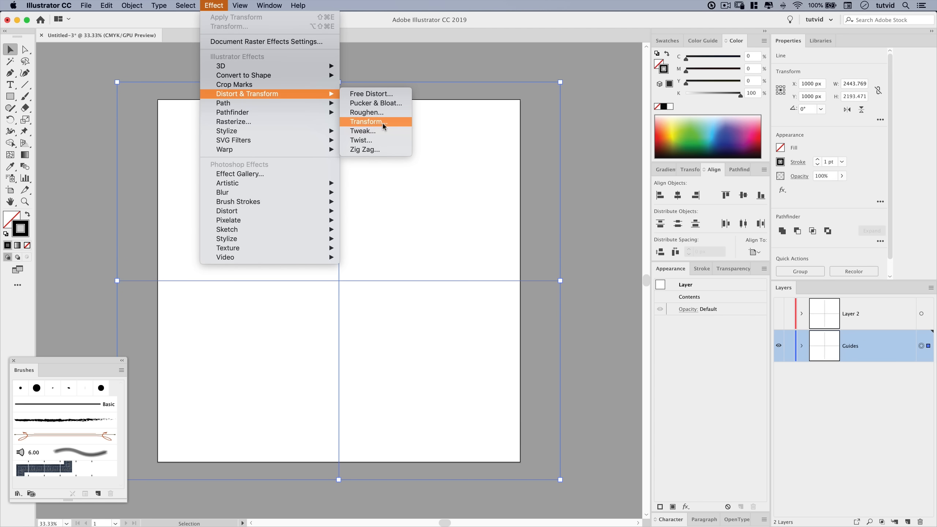
click(367, 121)
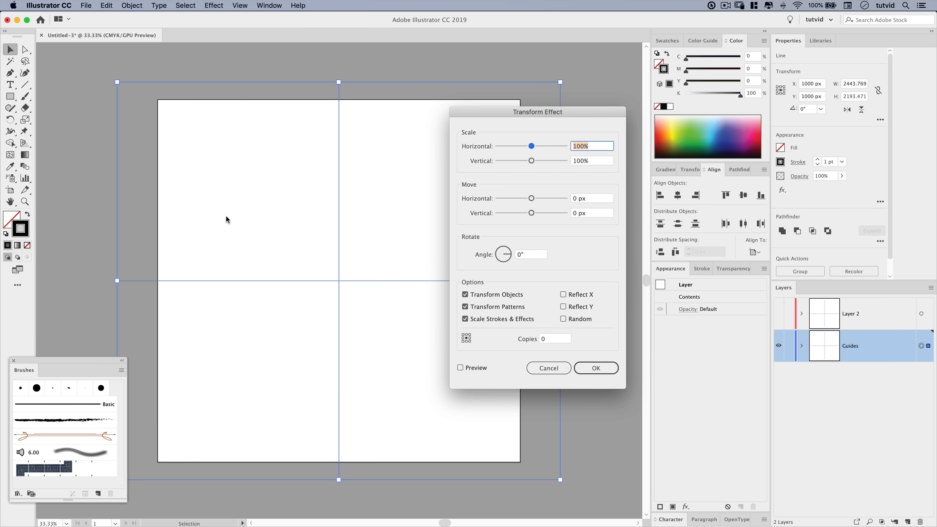
mouse_move(281, 306)
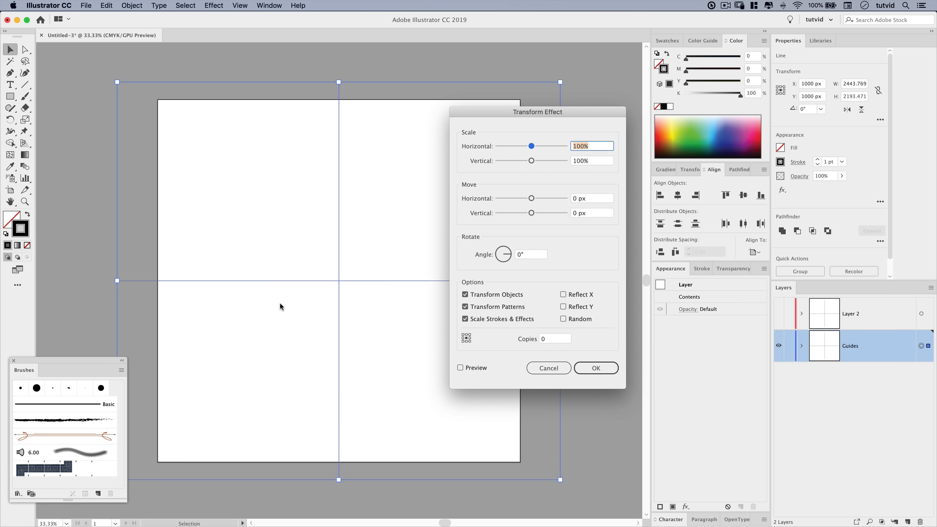
click(530, 254)
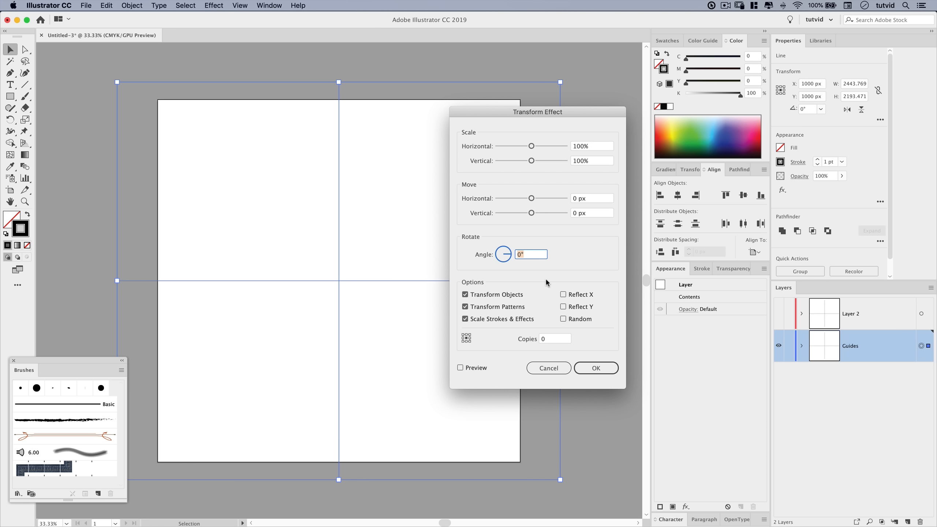
text(360)
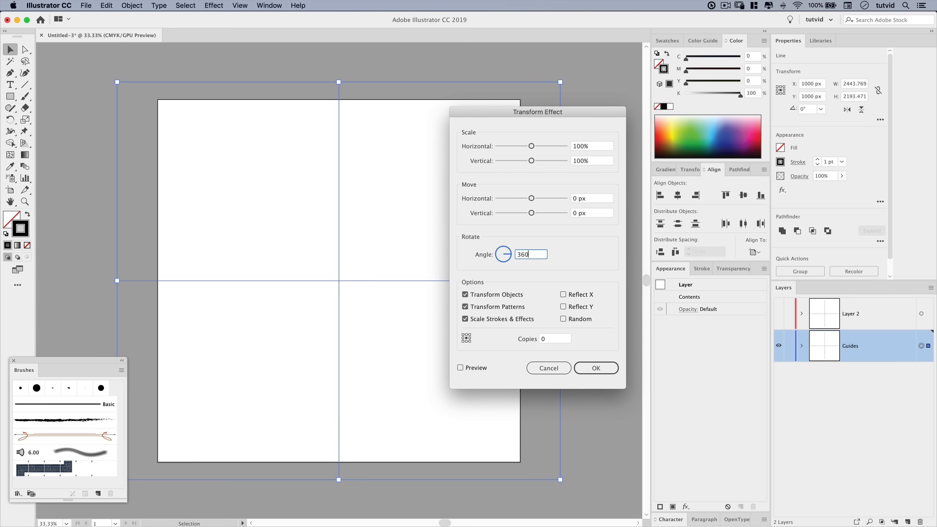
text(11.25°)
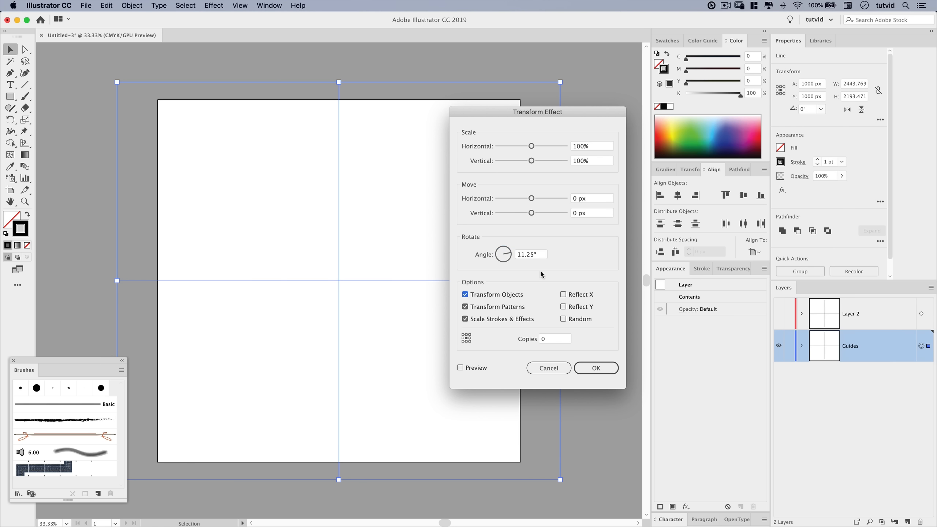
mouse_move(526, 276)
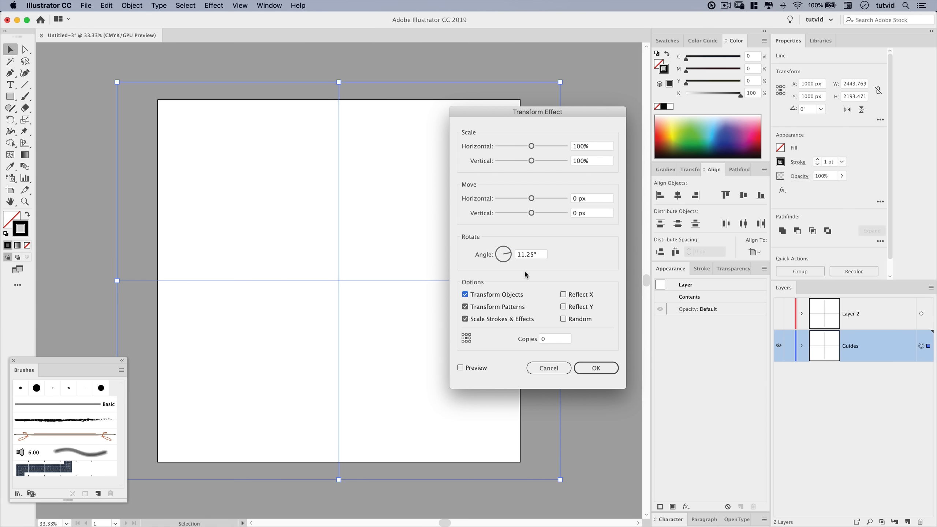
click(461, 368)
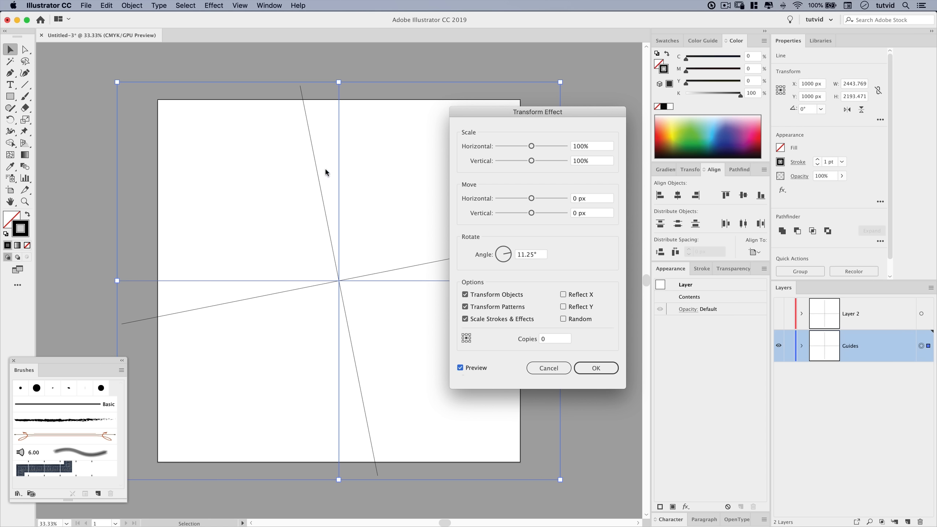
mouse_move(309, 299)
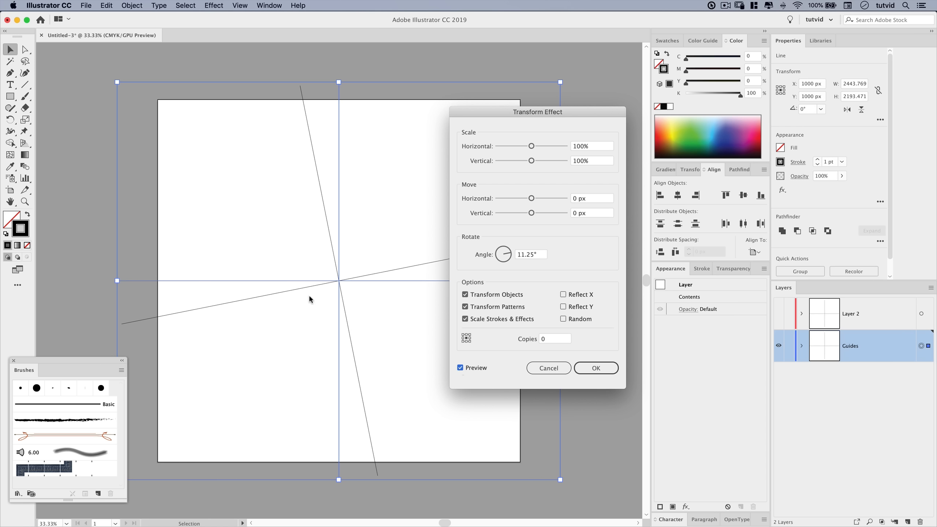
mouse_move(551, 317)
text(7)
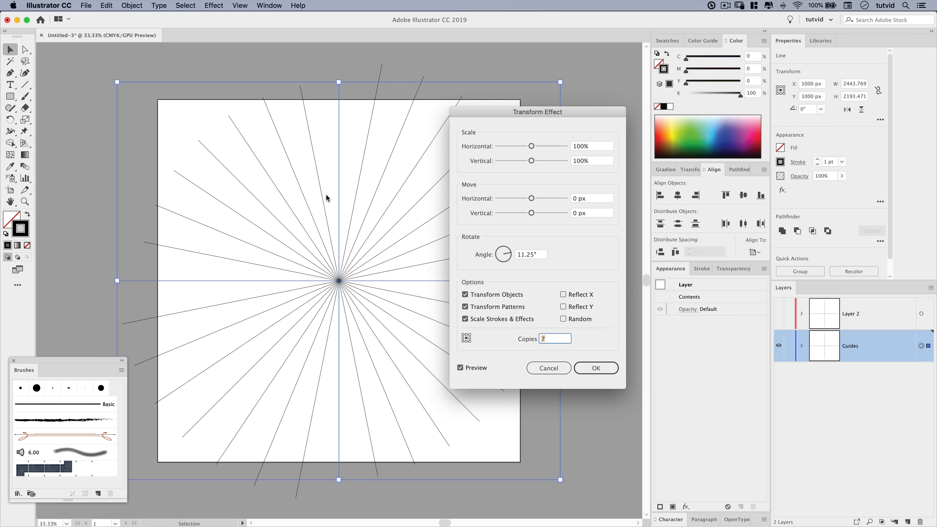
mouse_move(331, 353)
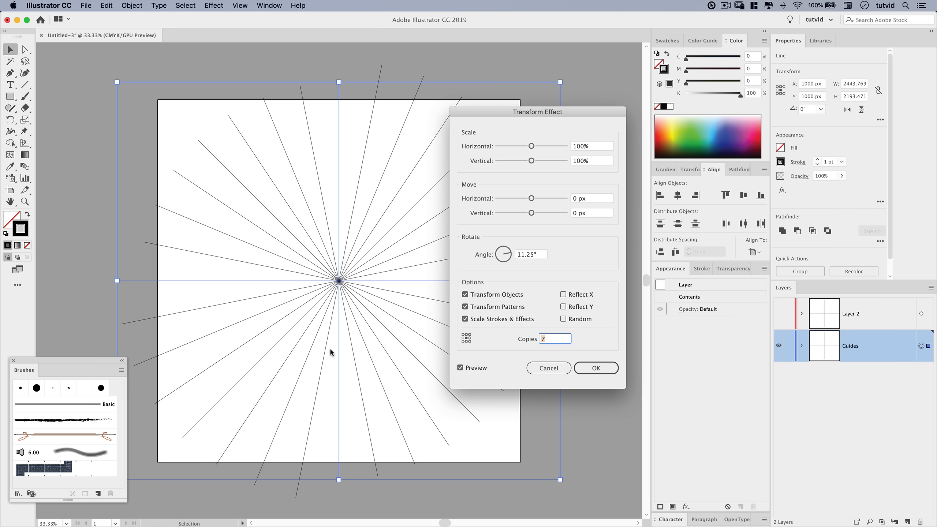
mouse_move(347, 304)
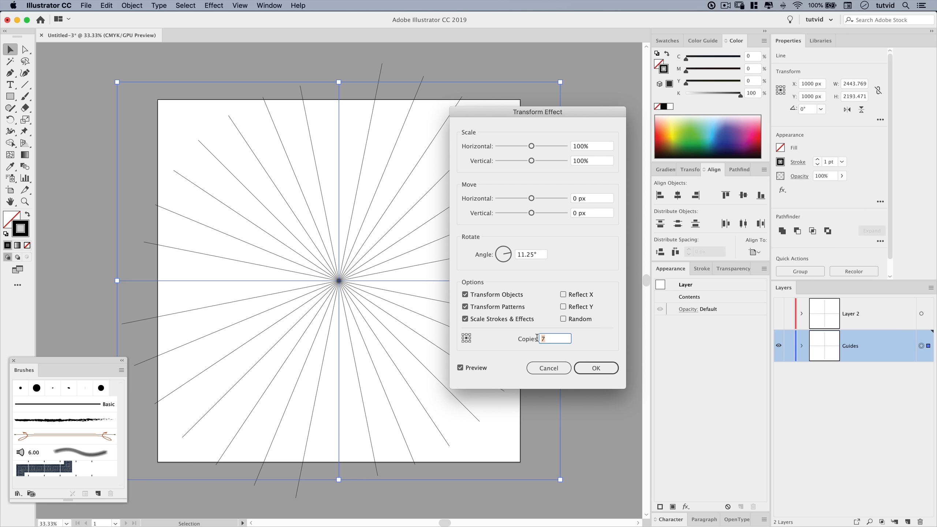
mouse_move(586, 384)
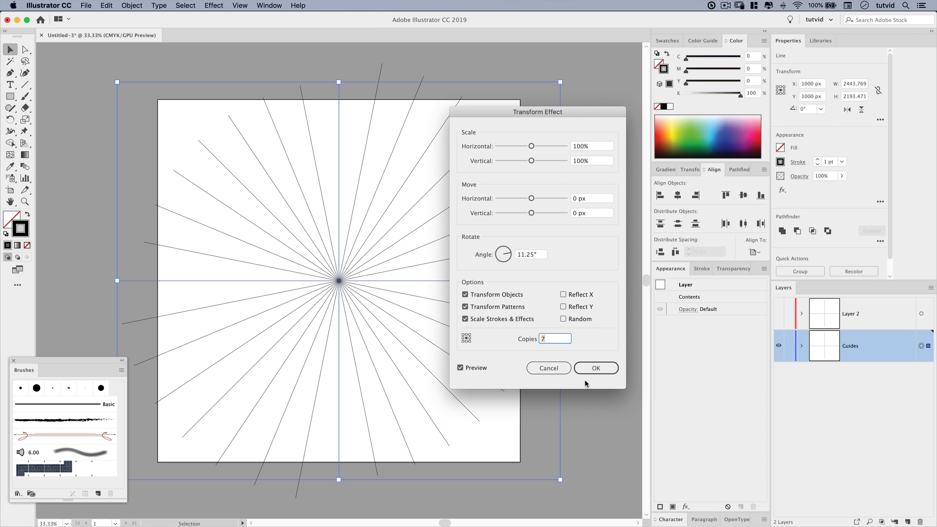
mouse_move(610, 354)
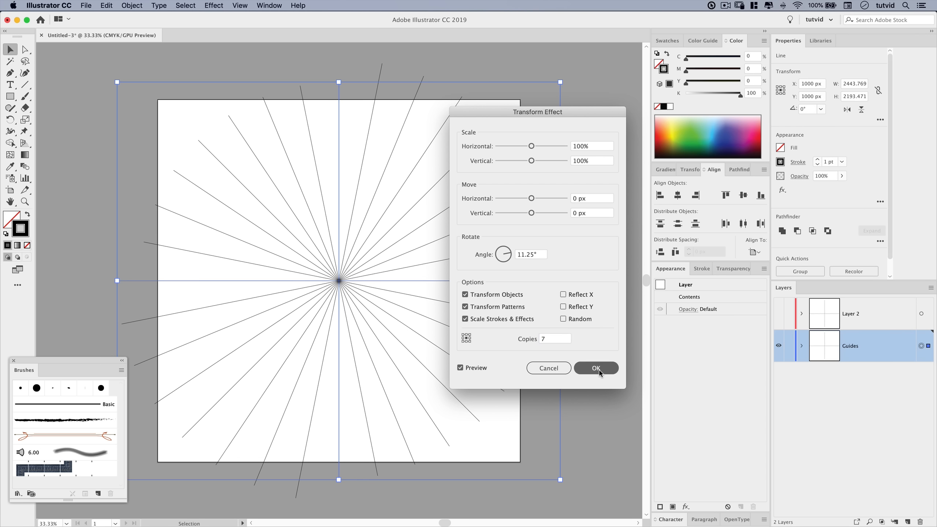
Step: Apply the rotate-and-copy effect and expand its appearance into separate paths
click(595, 368)
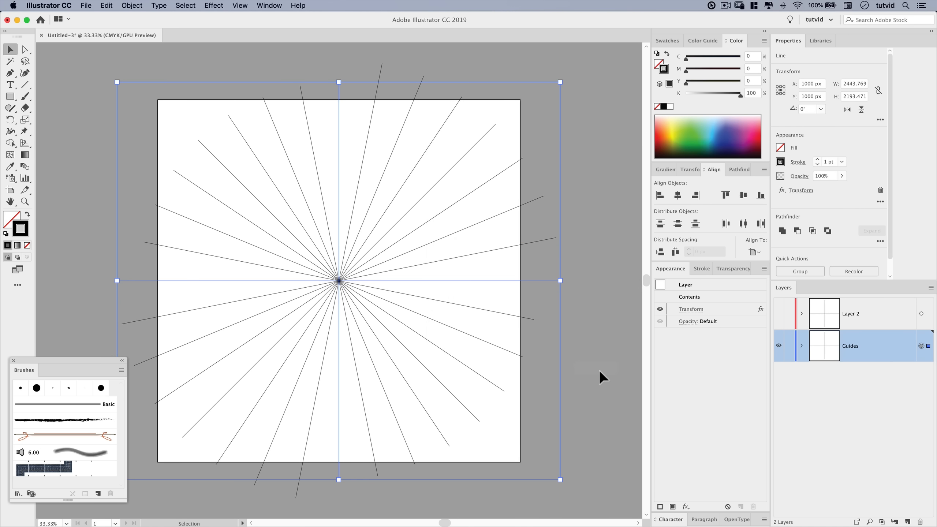
click(132, 5)
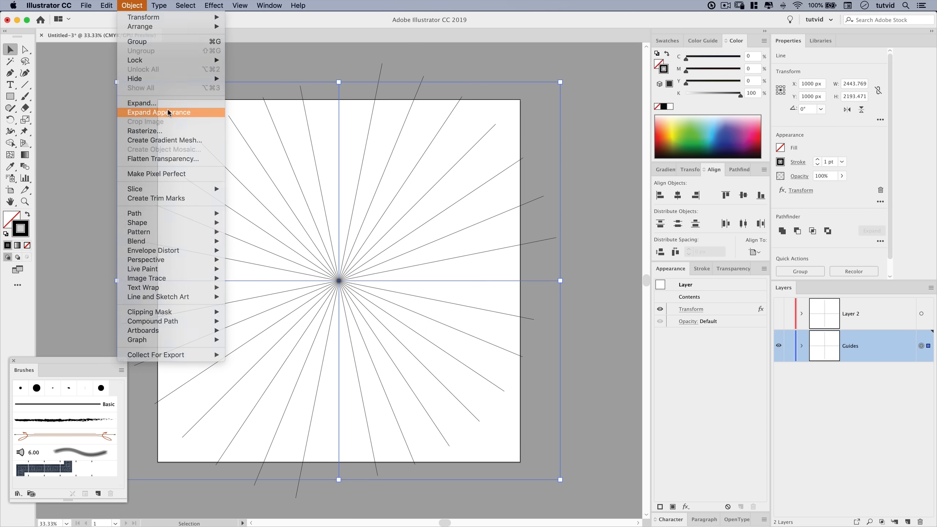
click(158, 112)
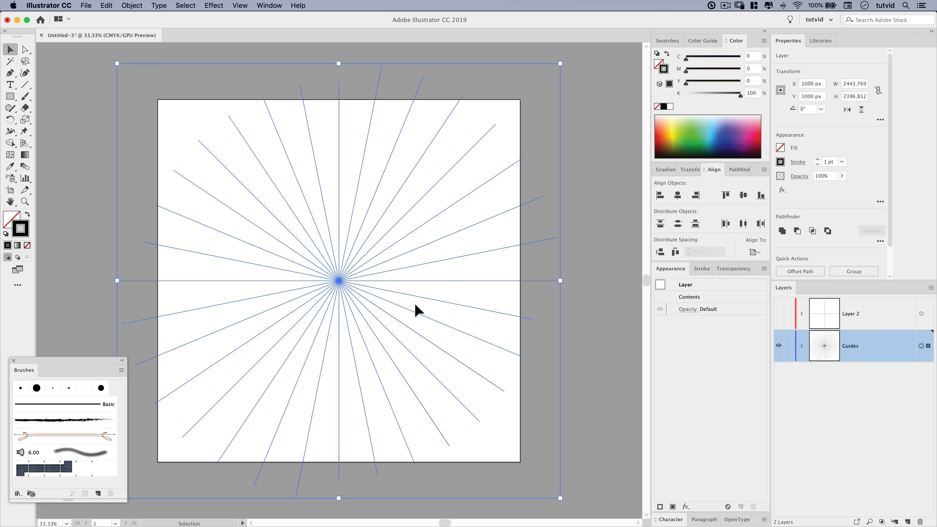
mouse_move(509, 214)
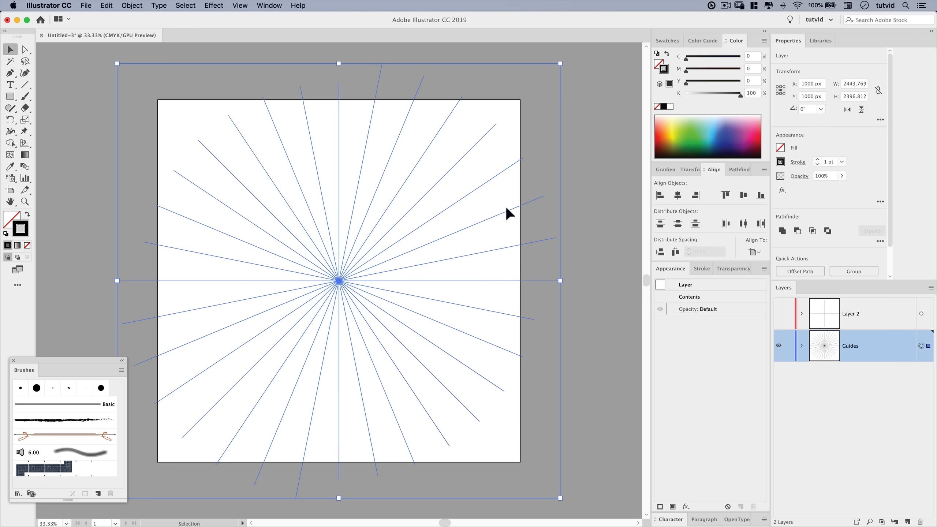
mouse_move(485, 245)
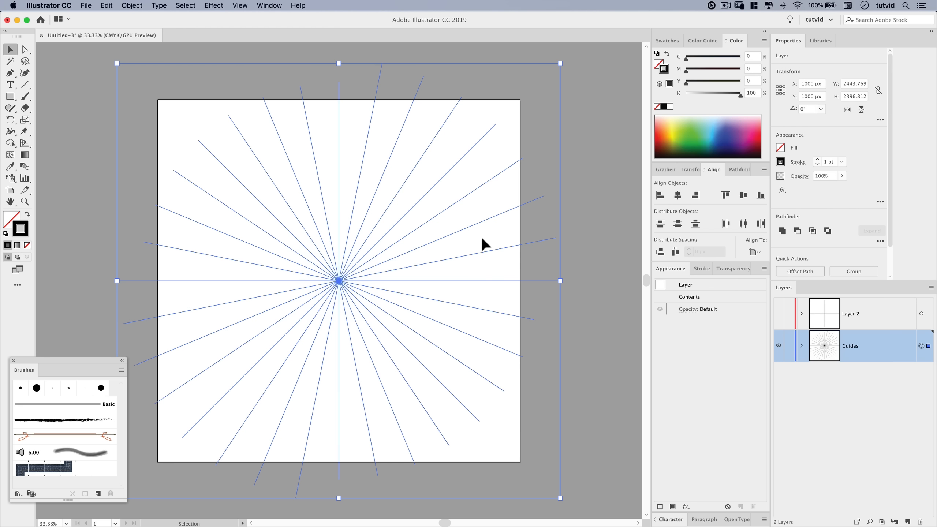
mouse_move(812, 380)
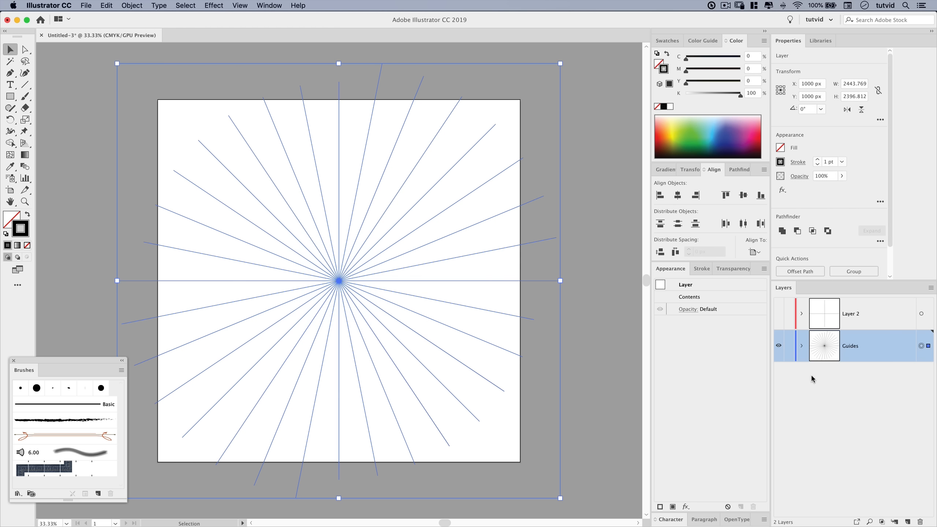
mouse_move(382, 351)
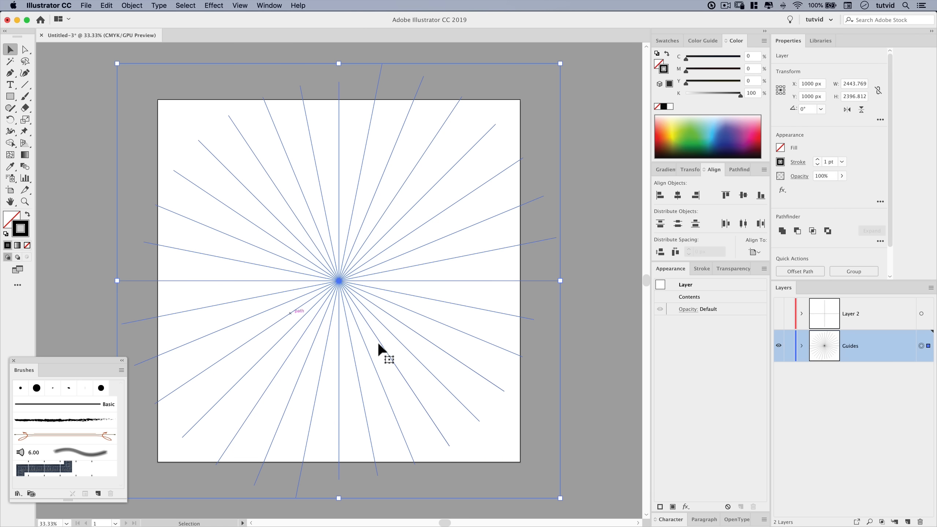
Step: Turn the radiating lines into guides and make Layer 2 the drawing layer
click(239, 5)
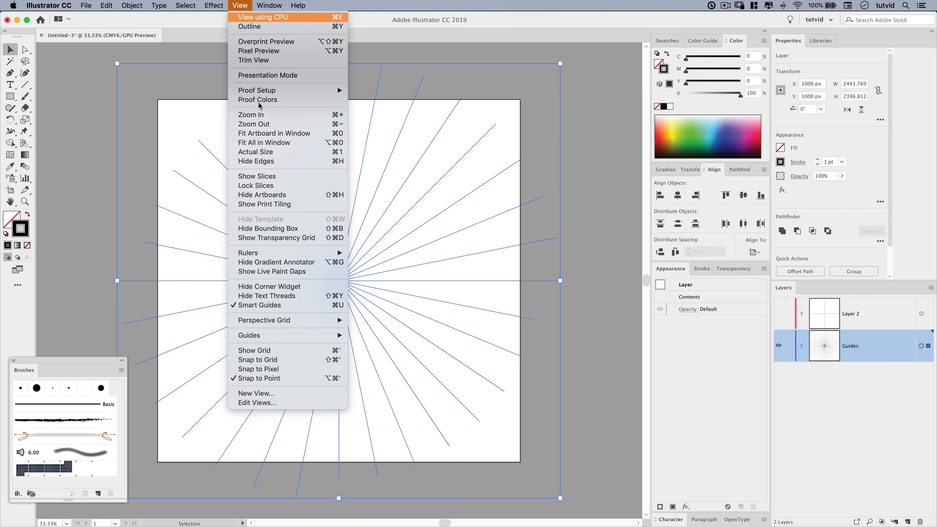
mouse_move(287, 305)
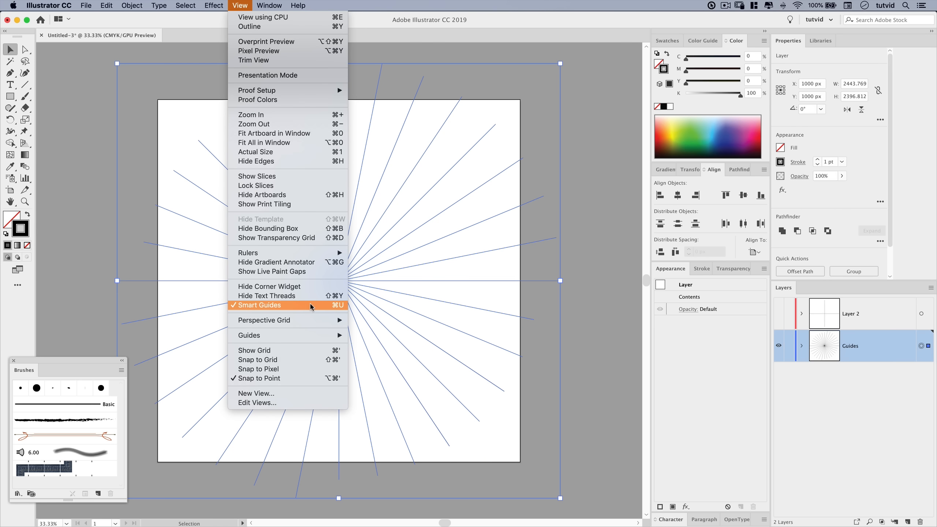
click(259, 305)
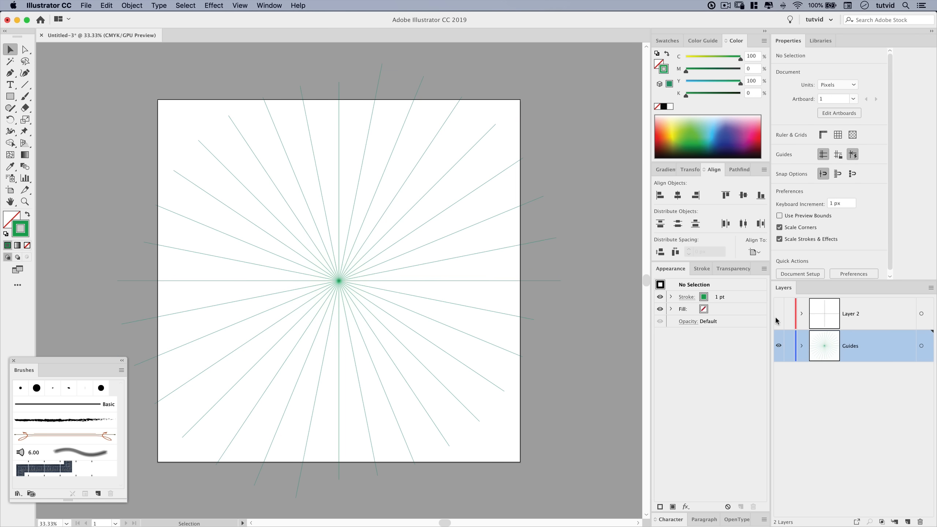
click(850, 314)
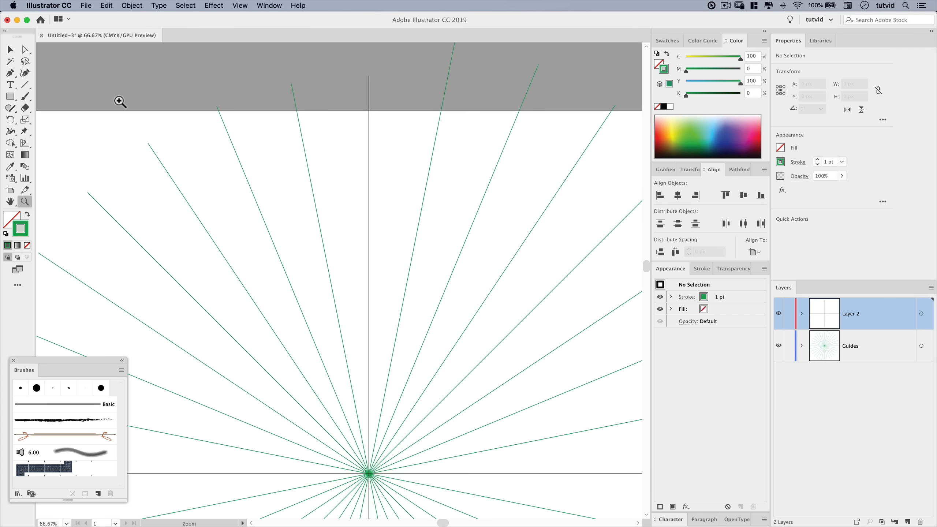
Step: Set the Paintbrush fidelity to Smooth and dismiss the colour picker
double_click(25, 85)
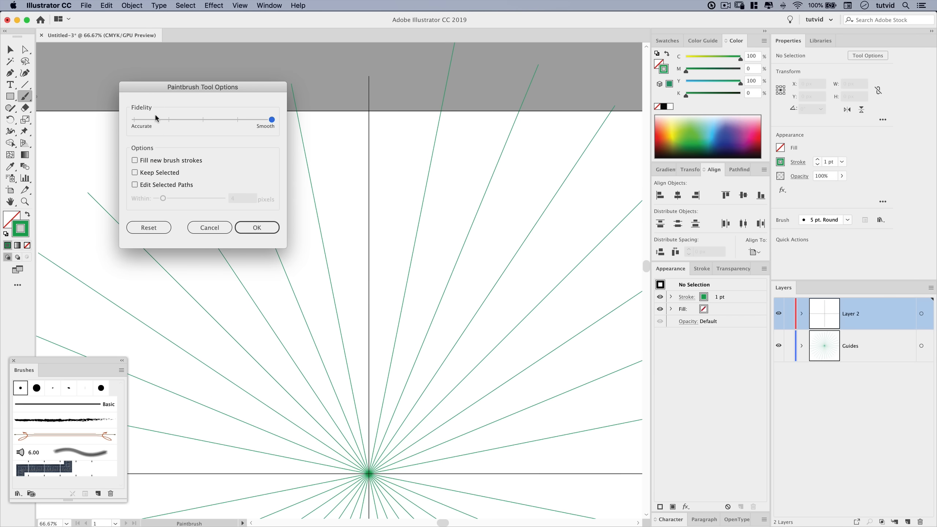
mouse_move(272, 124)
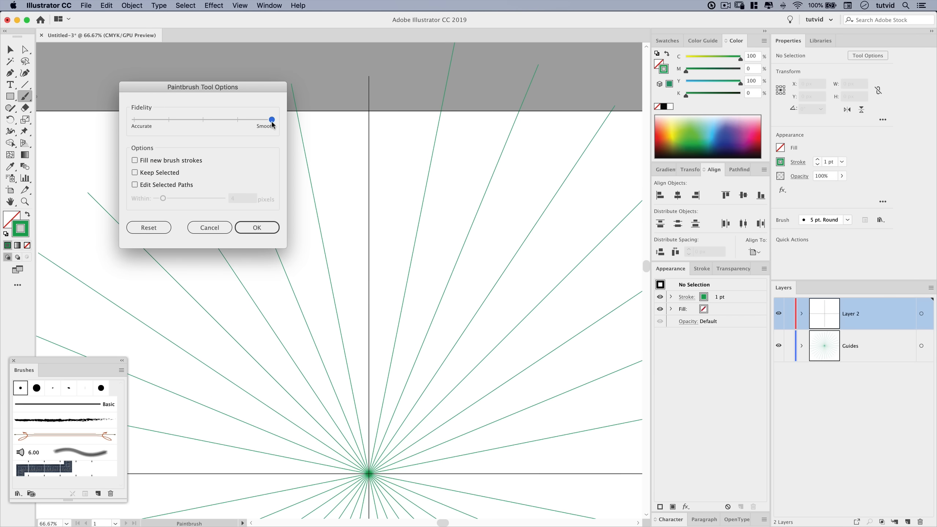
mouse_move(152, 199)
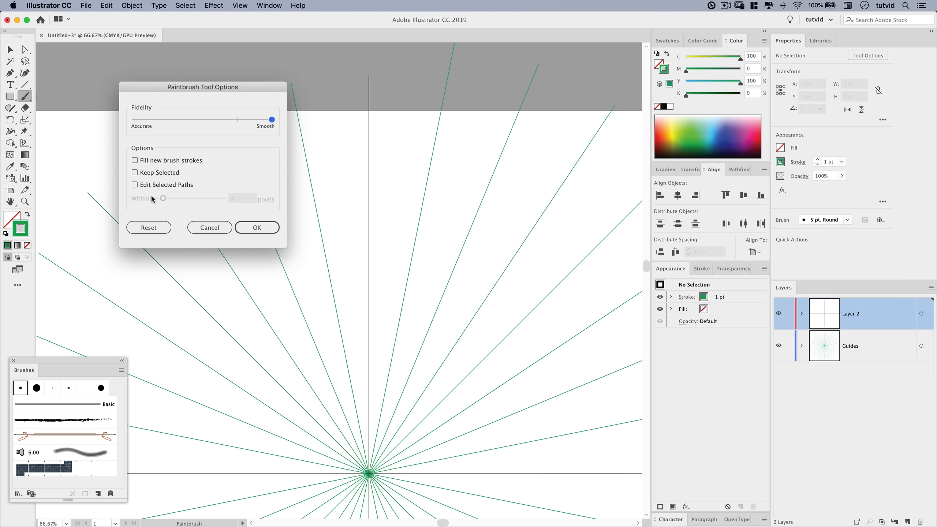
click(256, 227)
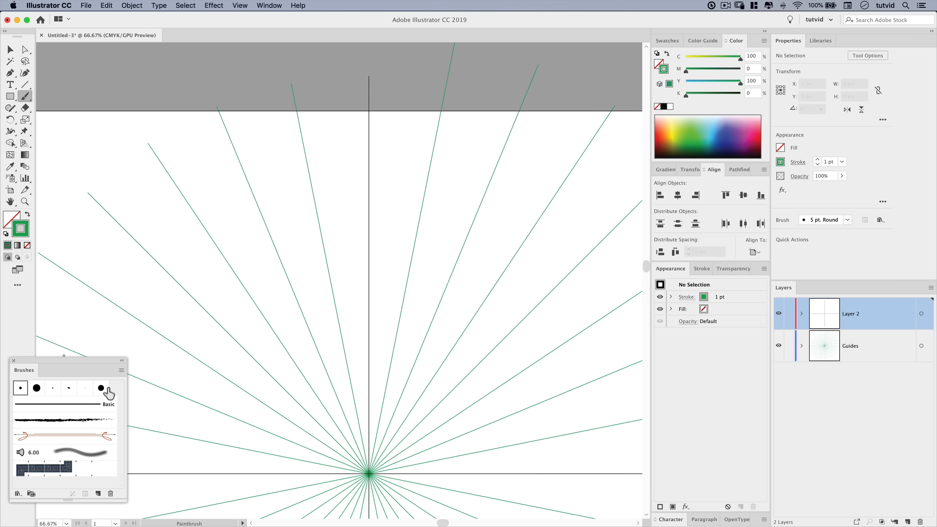
mouse_move(124, 407)
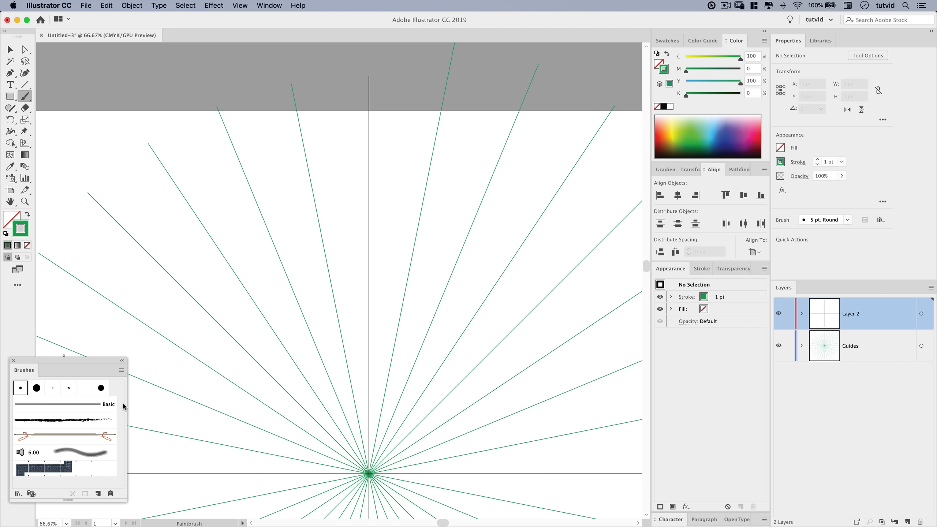
mouse_move(374, 385)
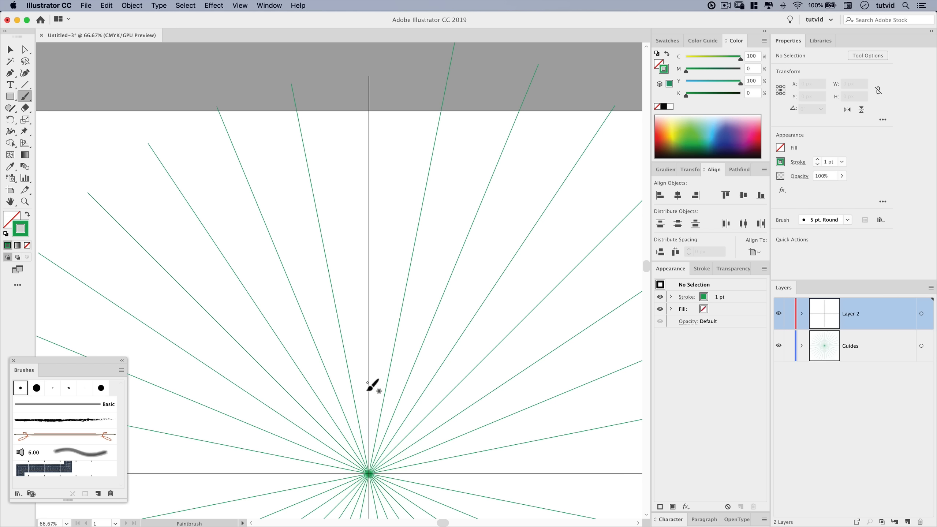
mouse_move(373, 406)
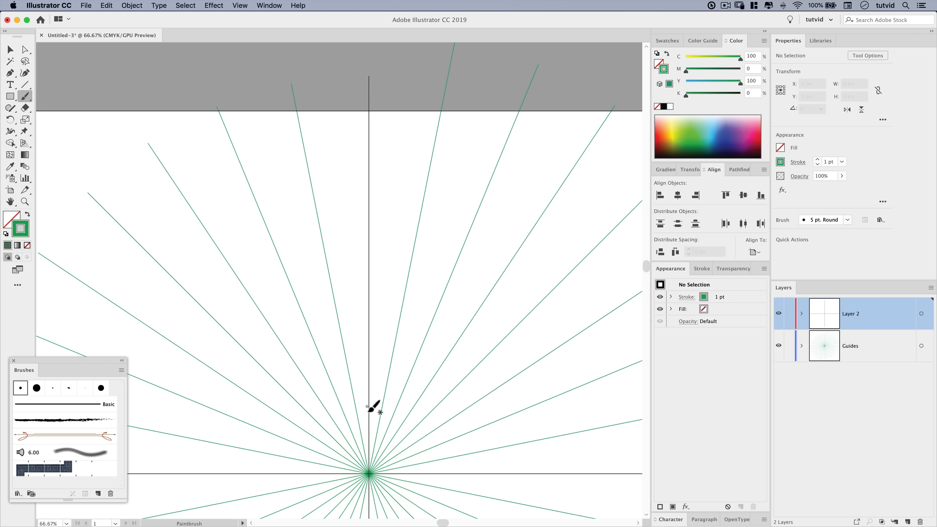
mouse_move(370, 409)
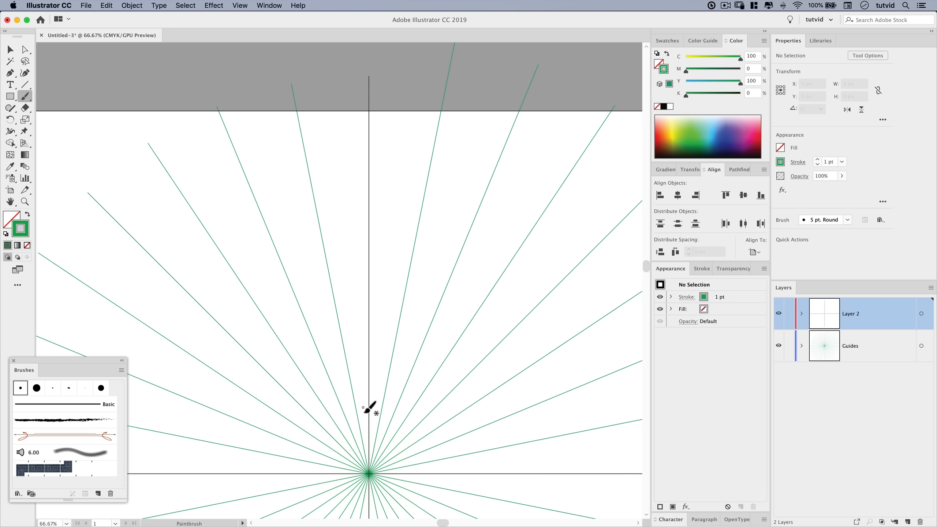
mouse_move(373, 412)
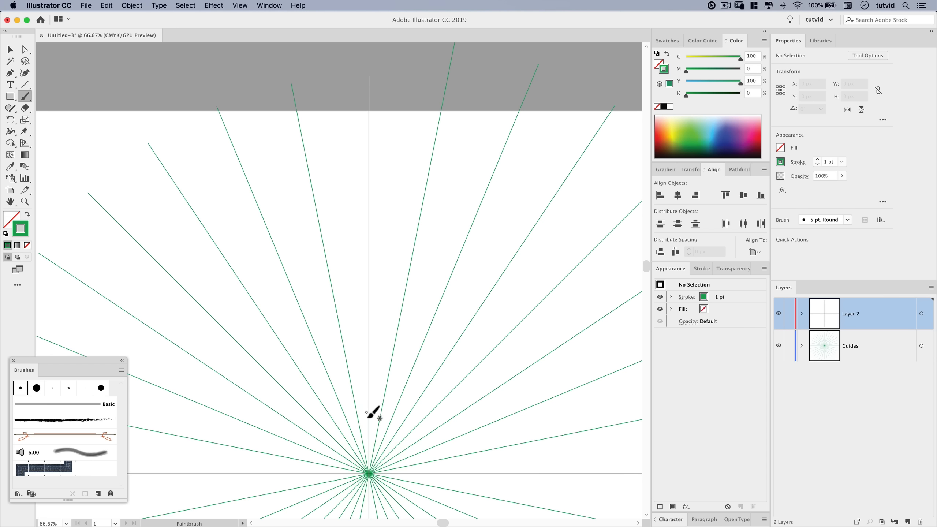
mouse_move(383, 415)
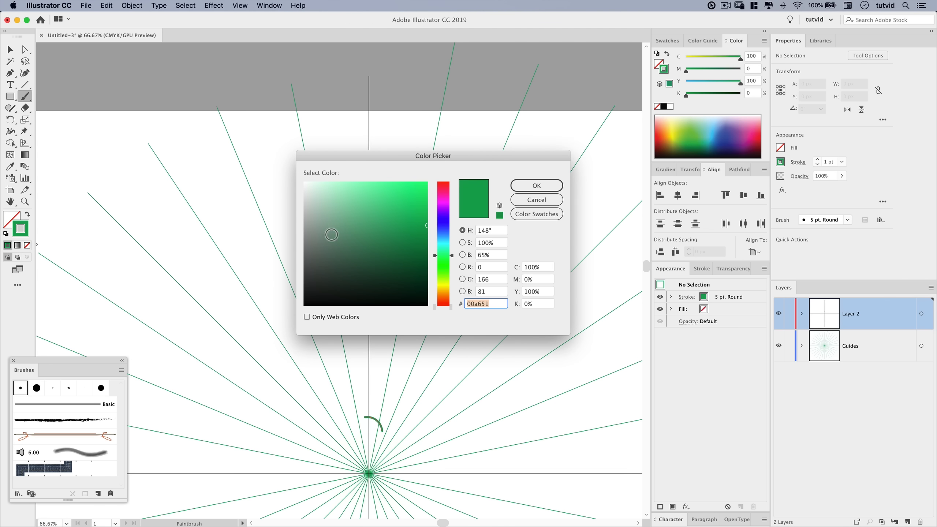
click(535, 186)
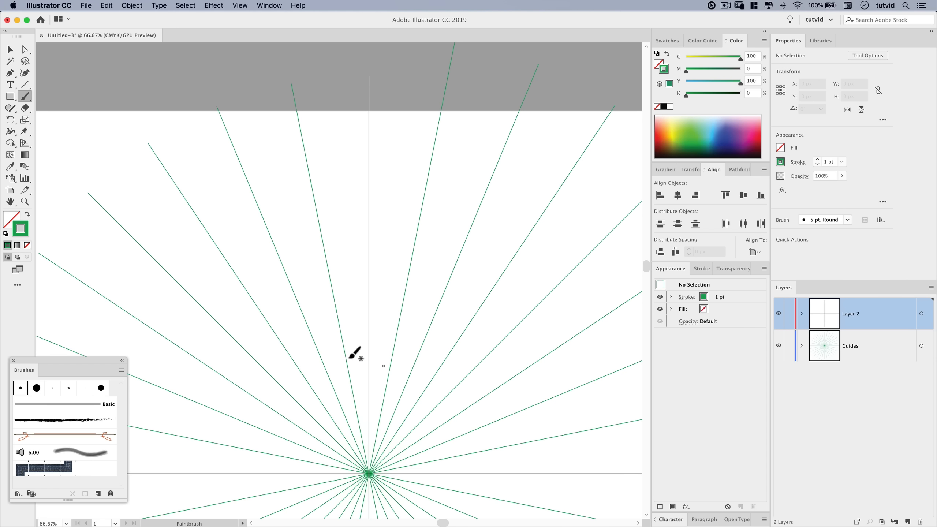
mouse_move(667, 116)
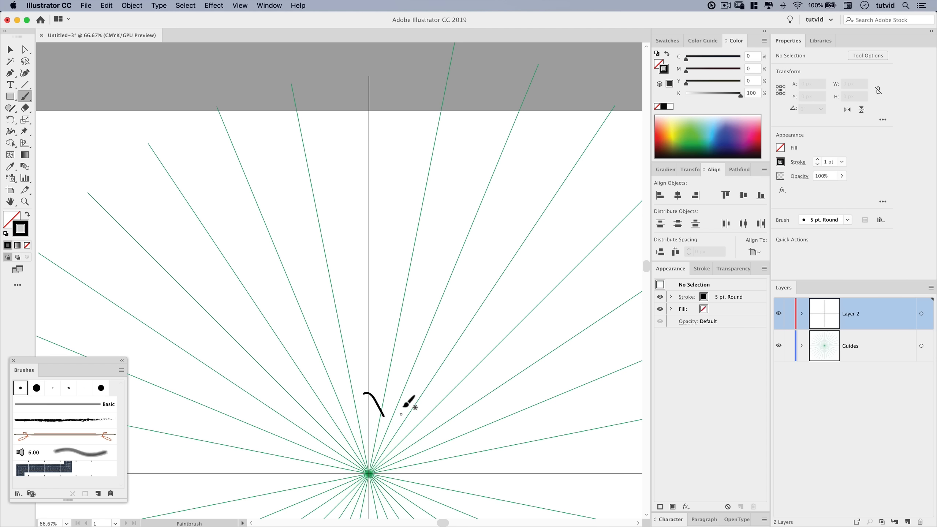
mouse_move(407, 442)
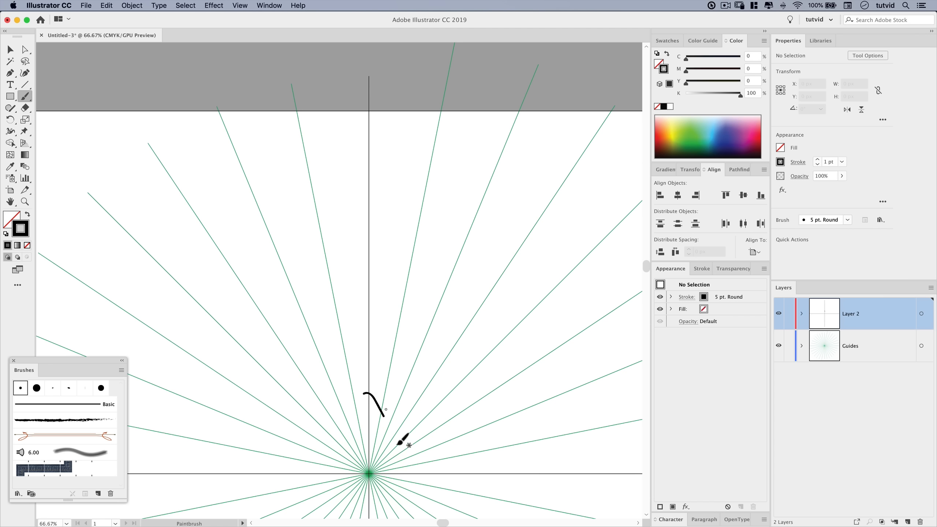
mouse_move(378, 447)
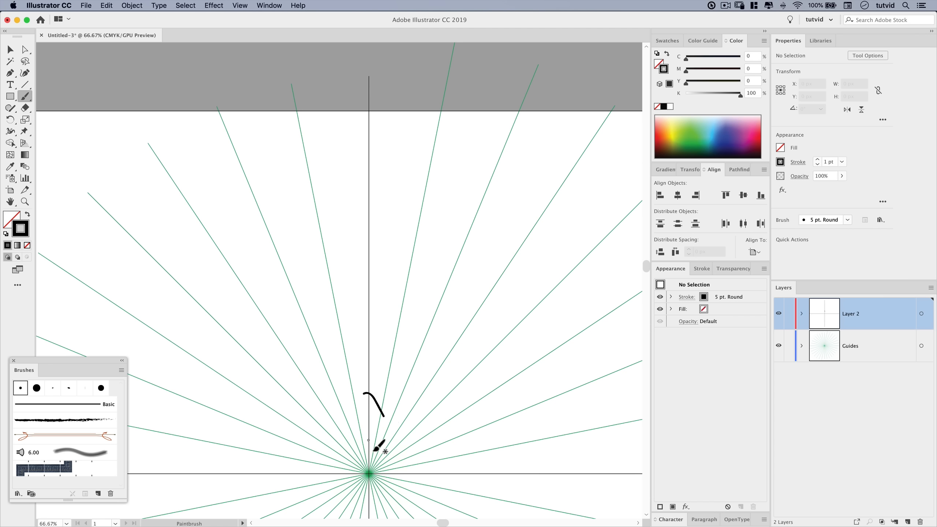
mouse_move(399, 333)
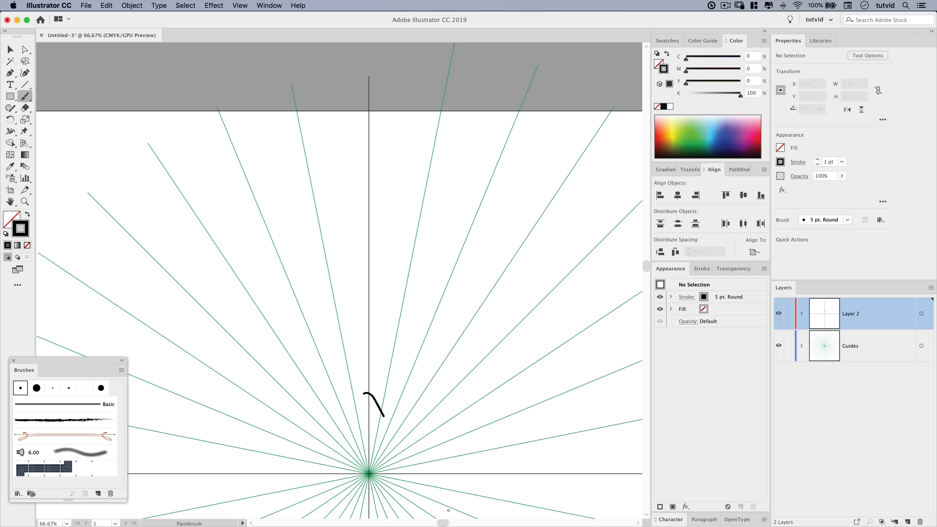
mouse_move(404, 192)
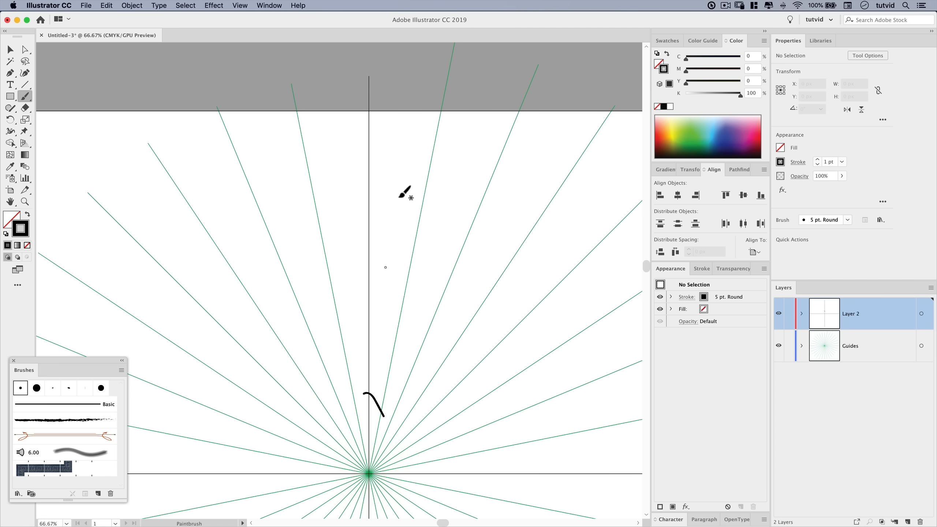
mouse_move(399, 235)
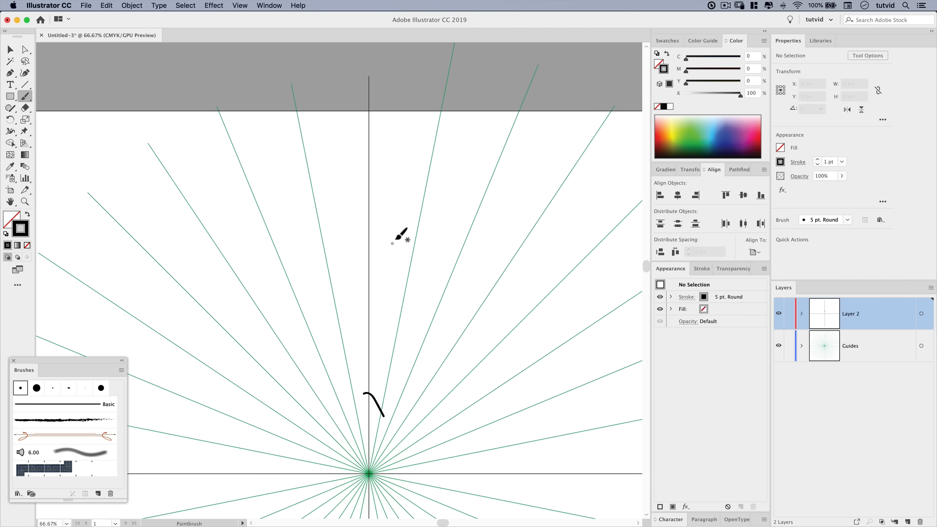
mouse_move(406, 323)
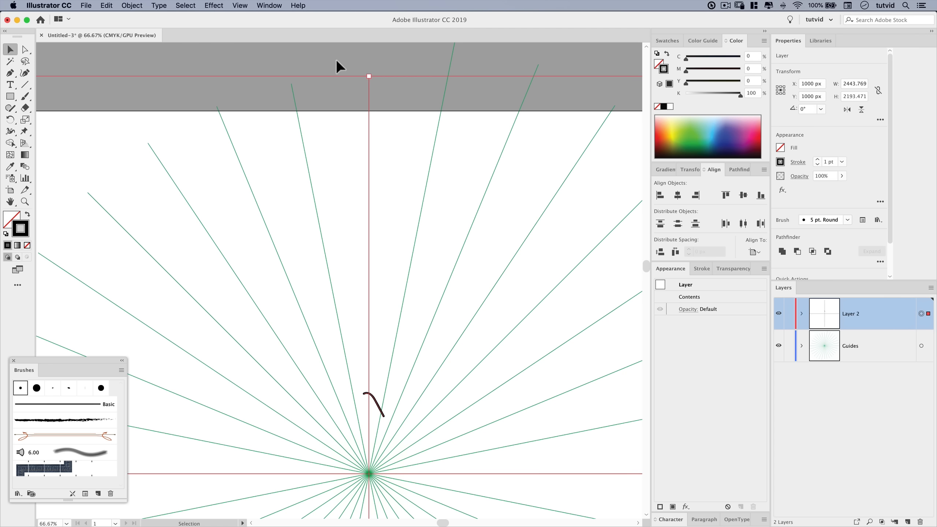
Step: Target Layer 2 and apply a Transform effect mirroring the stroke into an arch
click(213, 5)
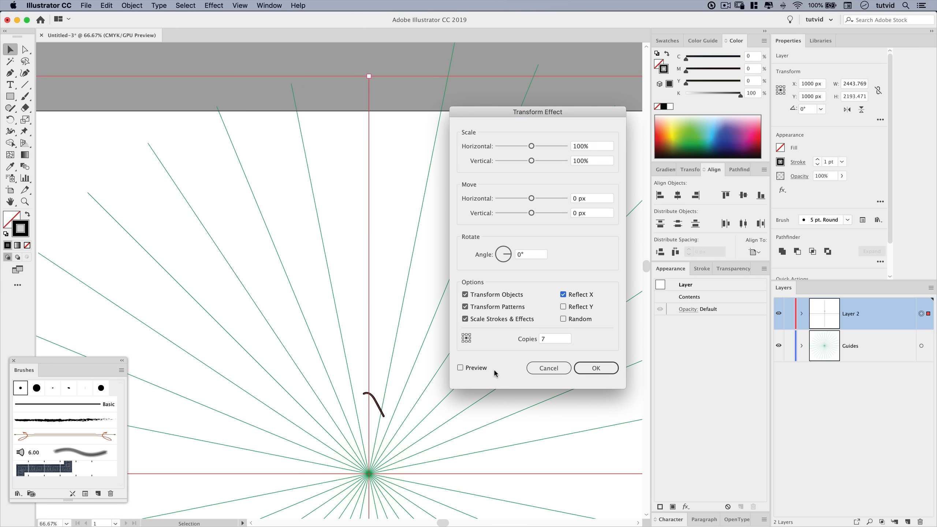
click(460, 368)
text(1)
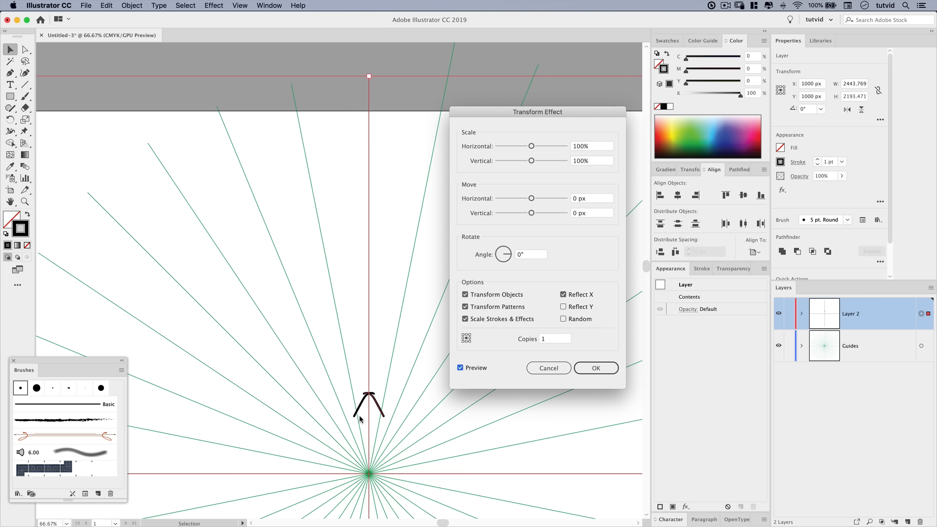
mouse_move(607, 367)
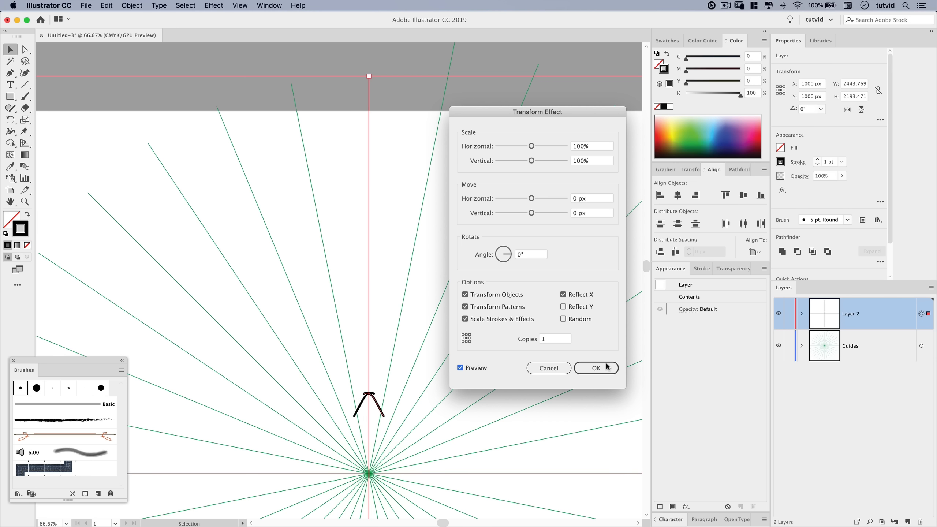
click(595, 367)
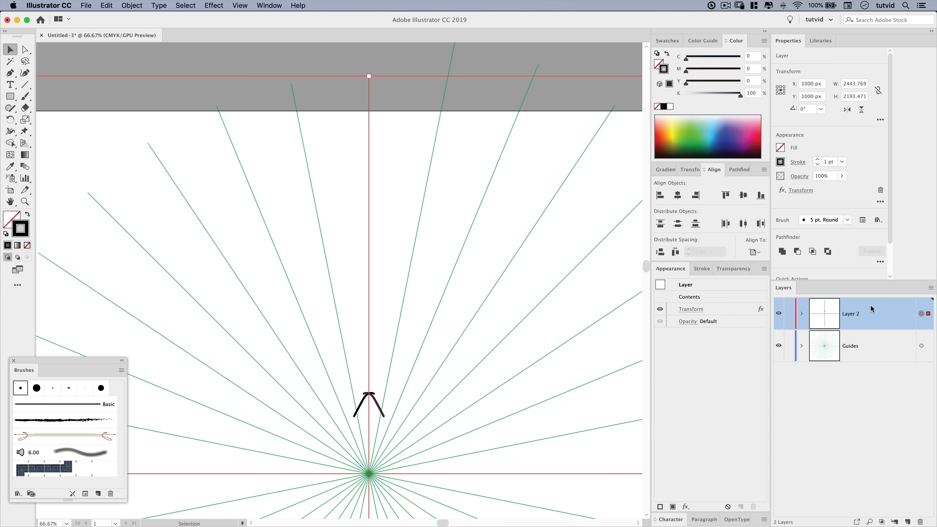
Step: Add a second Transform effect: 22.5° angle, Reflect X off, 15 copies, and apply it
click(213, 5)
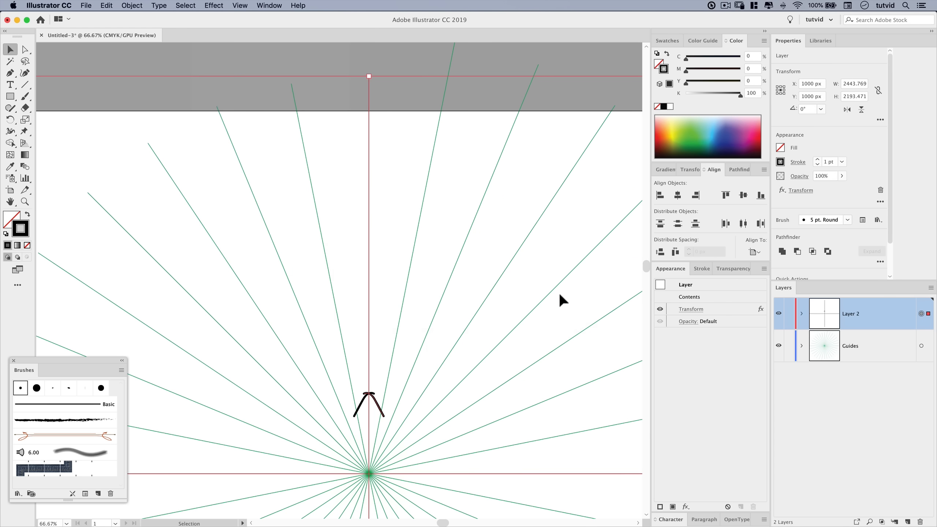
click(213, 5)
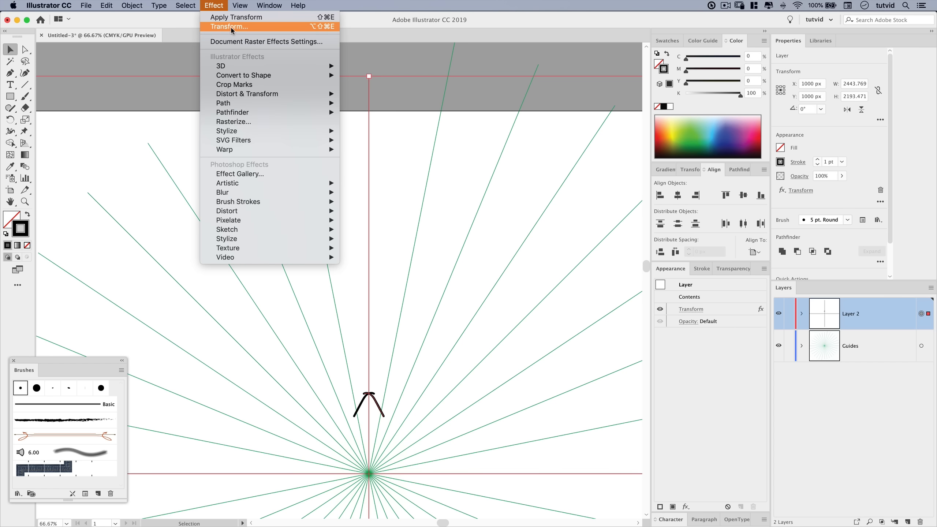
click(229, 27)
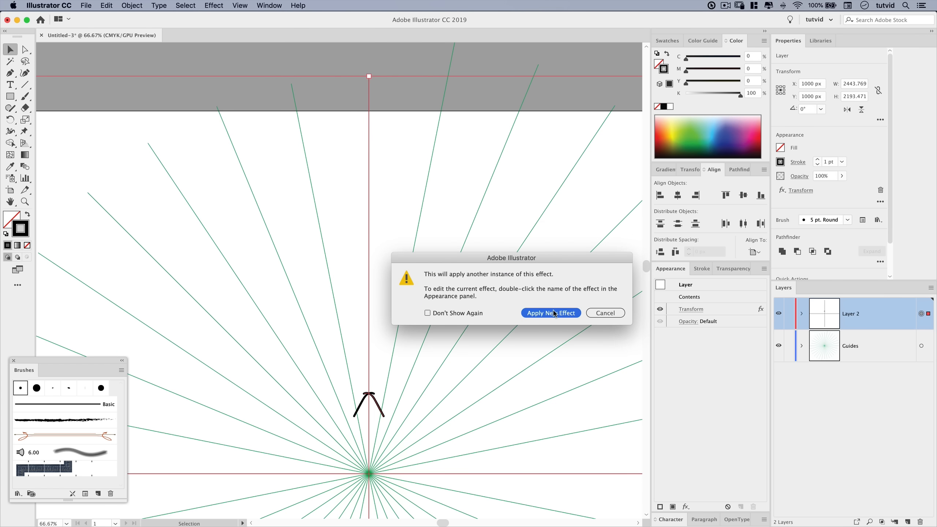
click(550, 313)
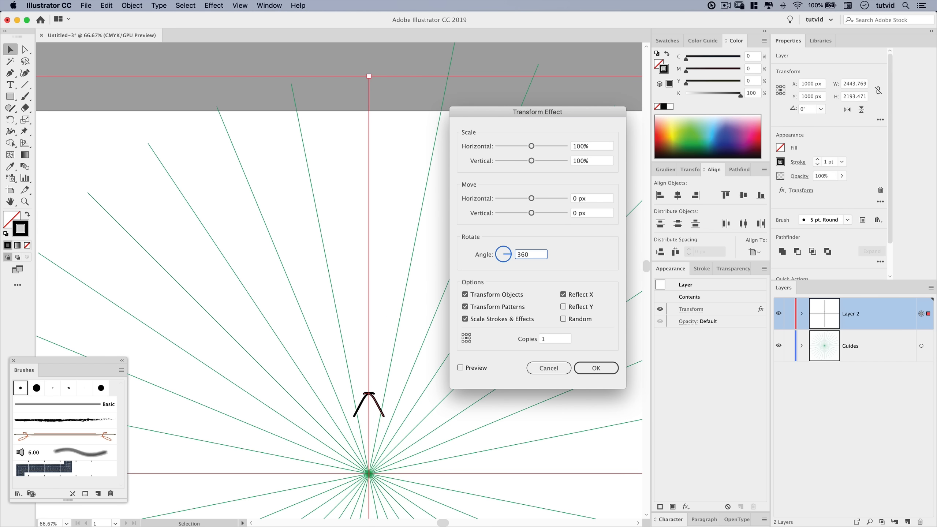
text(22.5°)
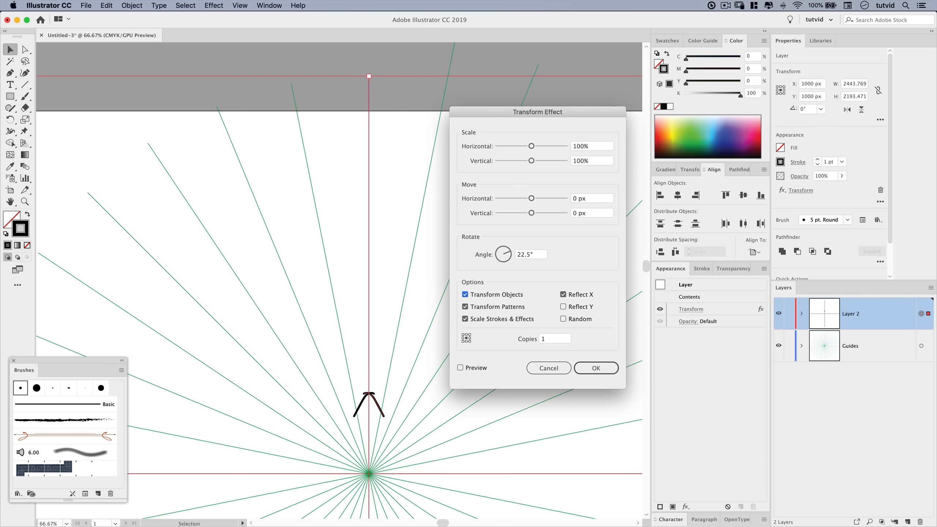
click(562, 294)
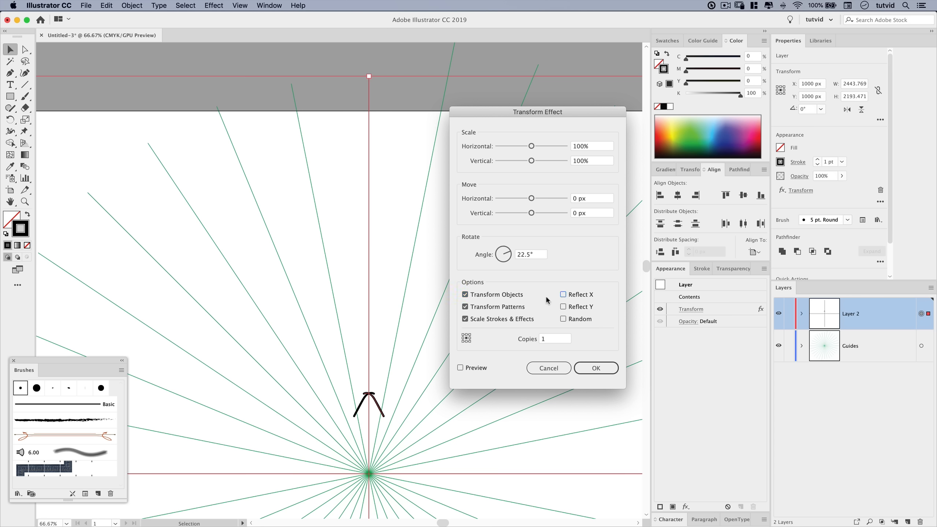
mouse_move(512, 364)
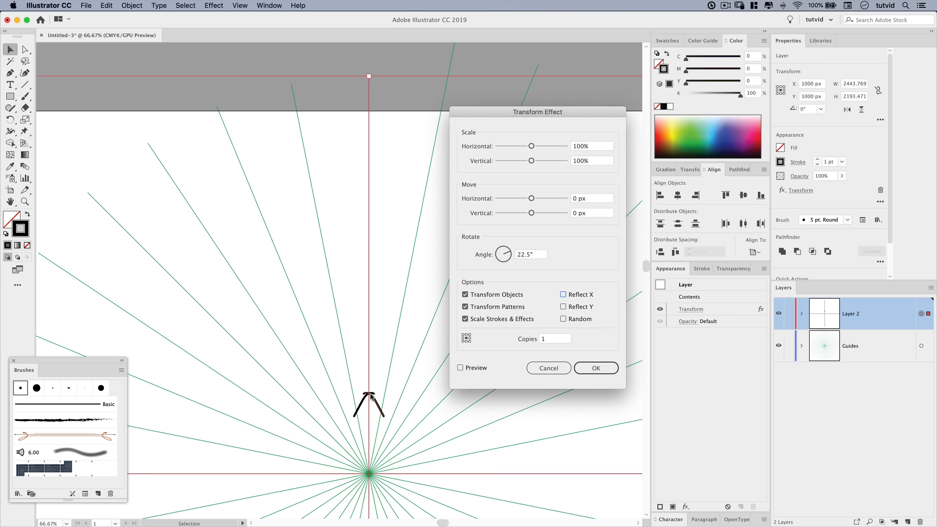
mouse_move(565, 287)
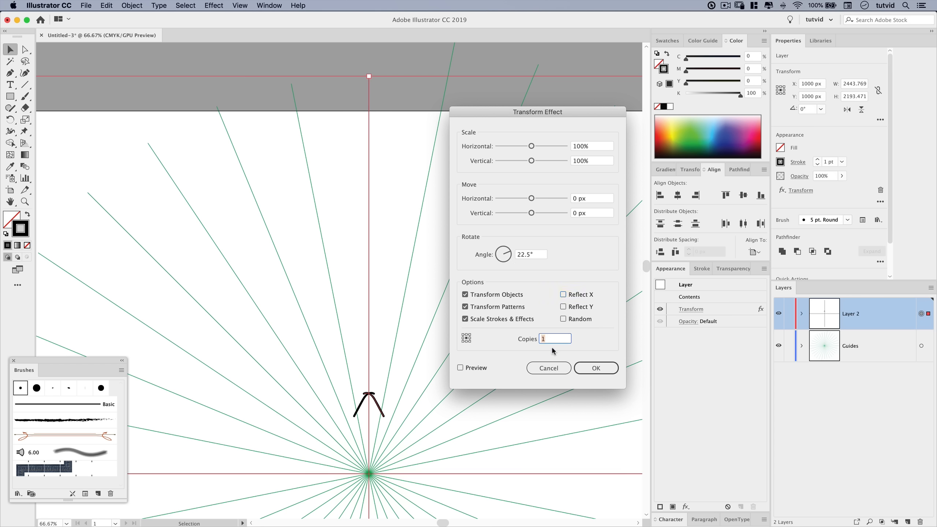
click(461, 368)
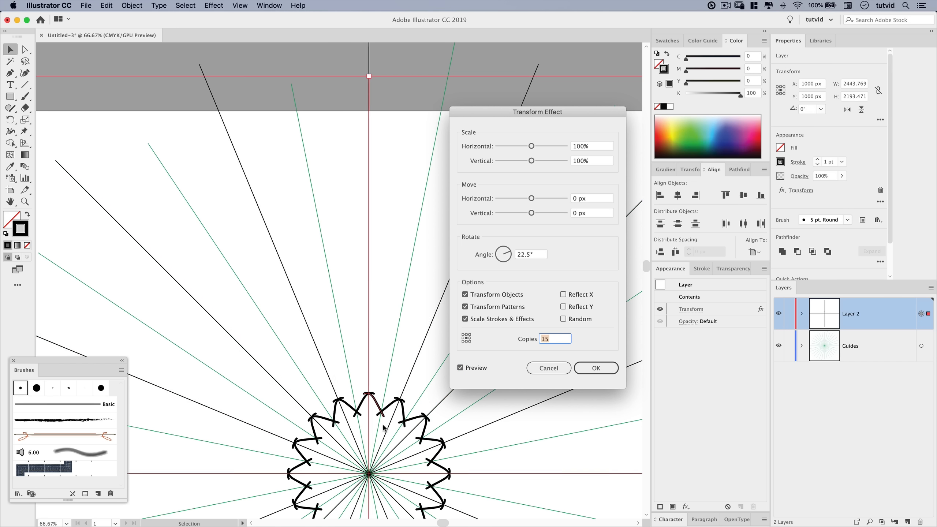
click(596, 368)
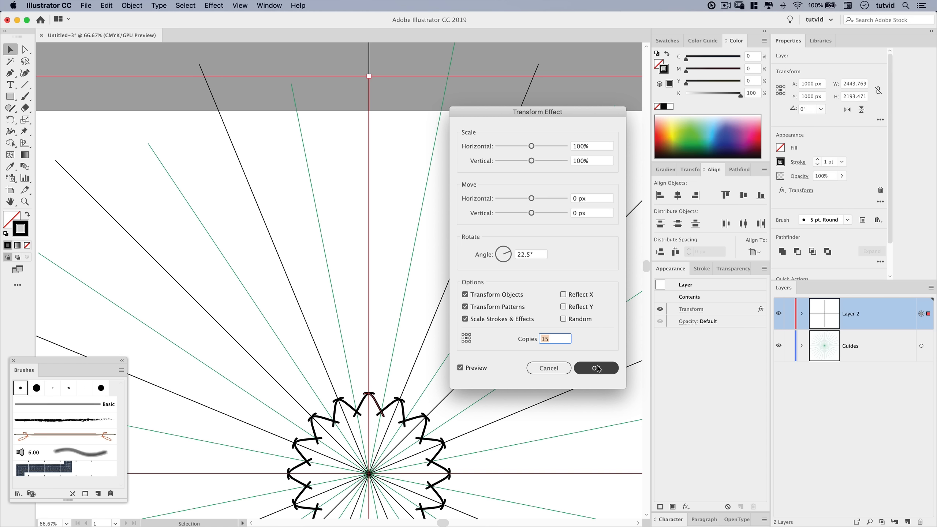
click(596, 368)
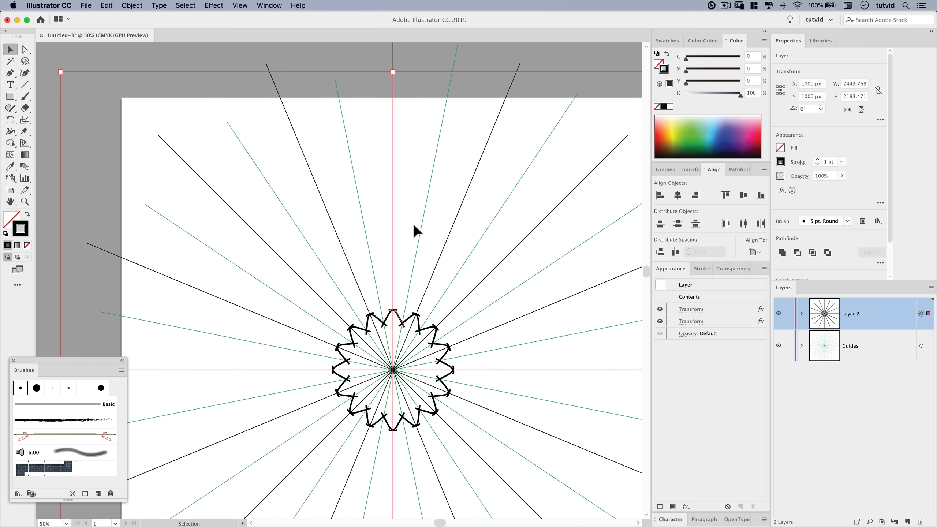
mouse_move(393, 350)
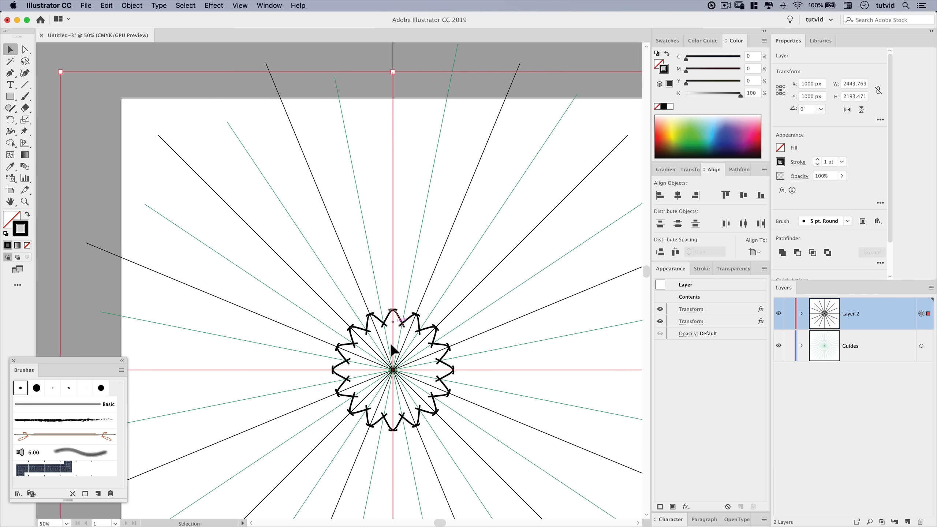
mouse_move(489, 334)
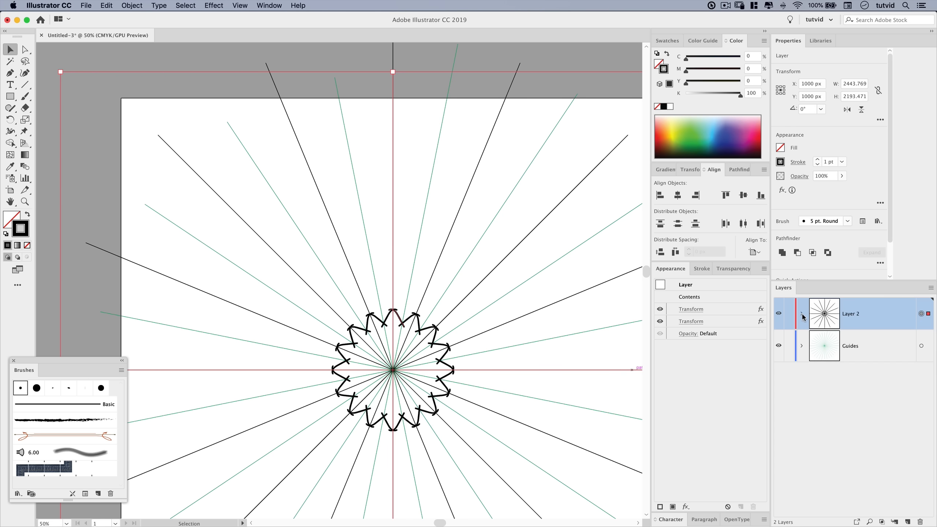
Step: Expand Layer 2's contents, switch to the Pen tool and deselect everything
click(803, 314)
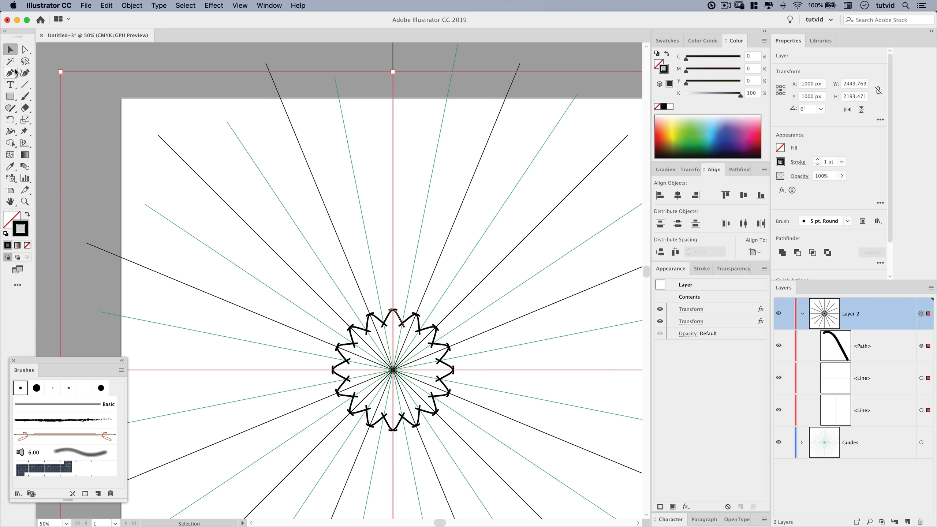
click(10, 73)
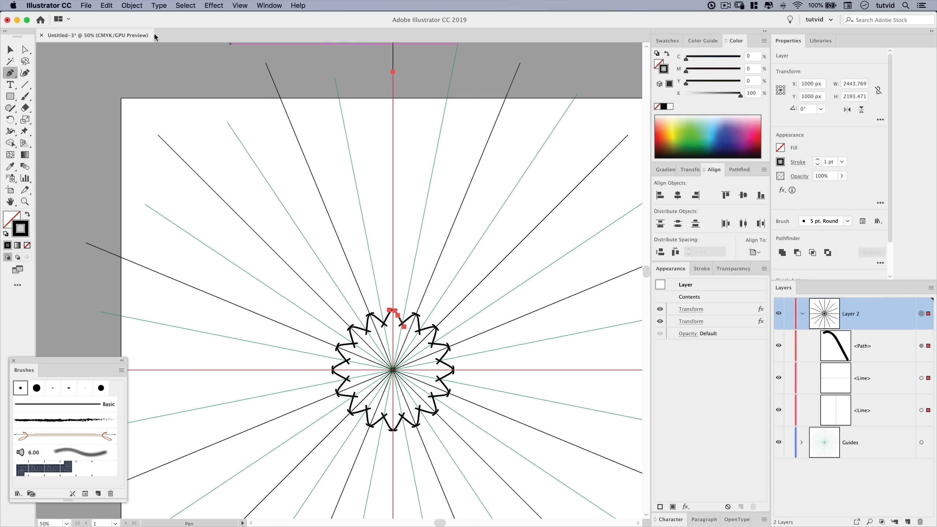
click(184, 5)
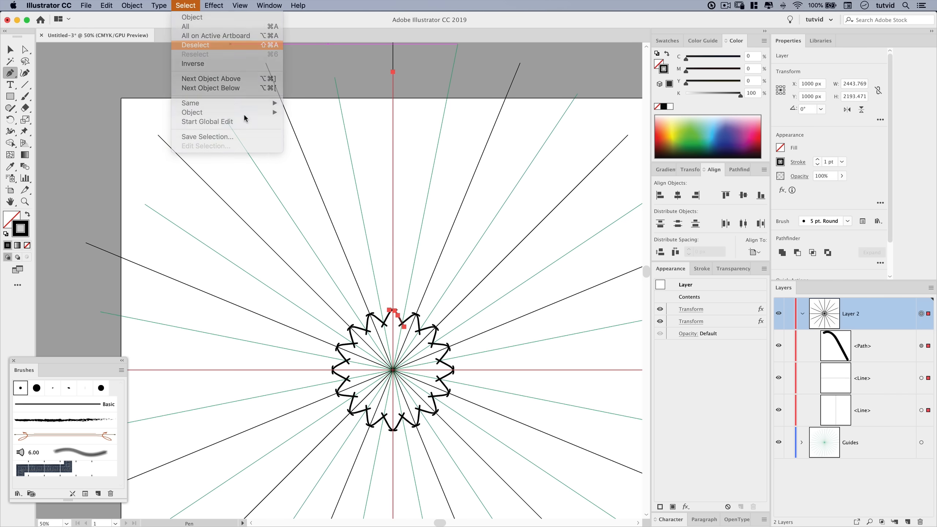
click(240, 5)
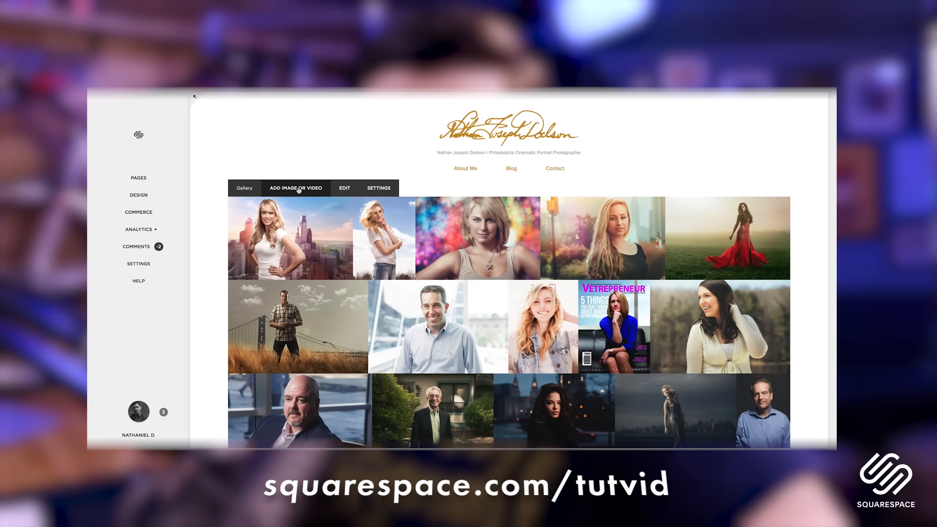
Step: Reorder the portfolio gallery photos, cancel an image edit and return to Pages to edit text
click(138, 177)
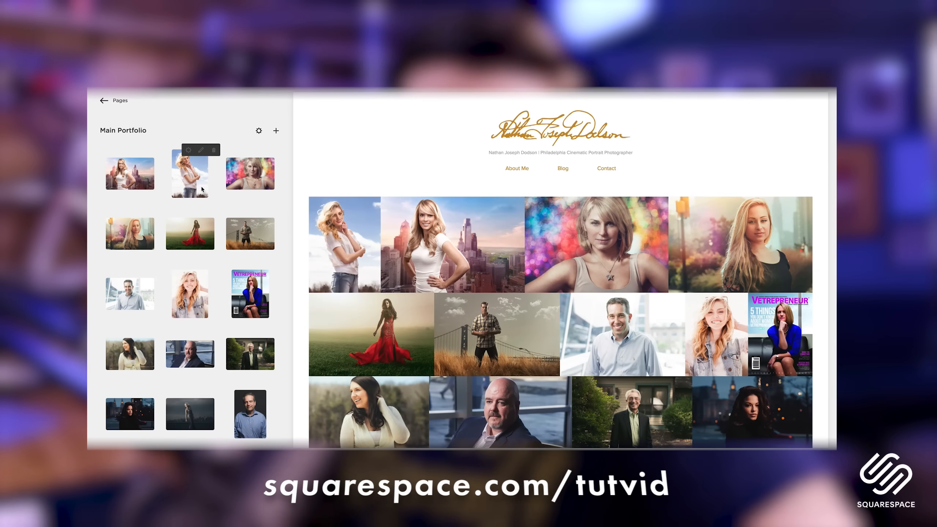
click(200, 150)
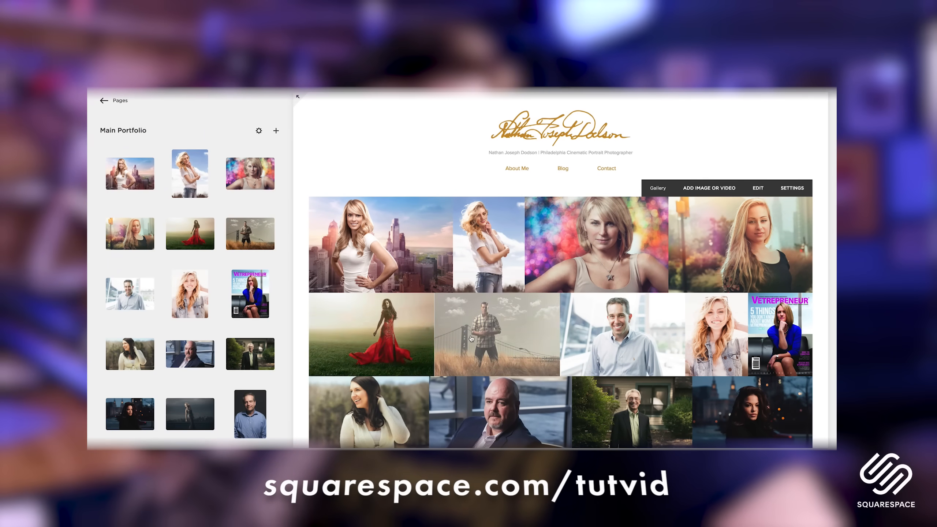
click(369, 334)
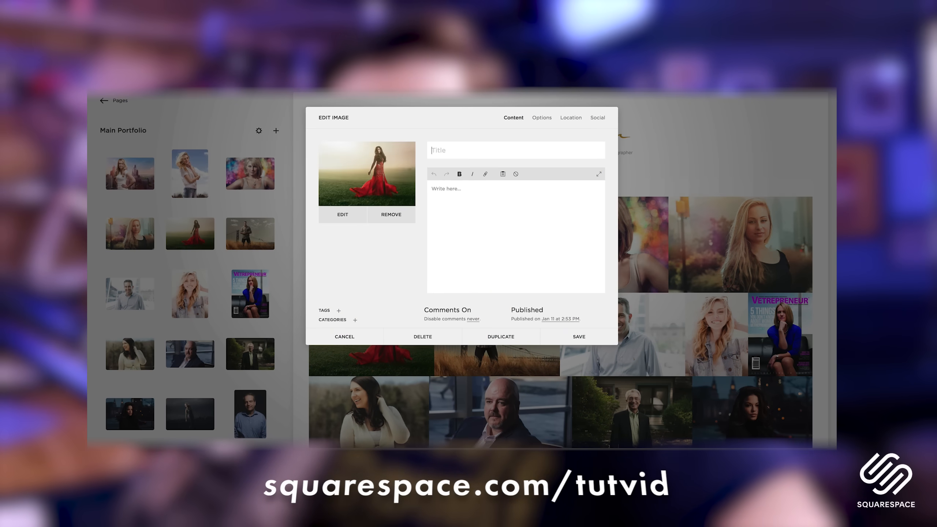
click(344, 337)
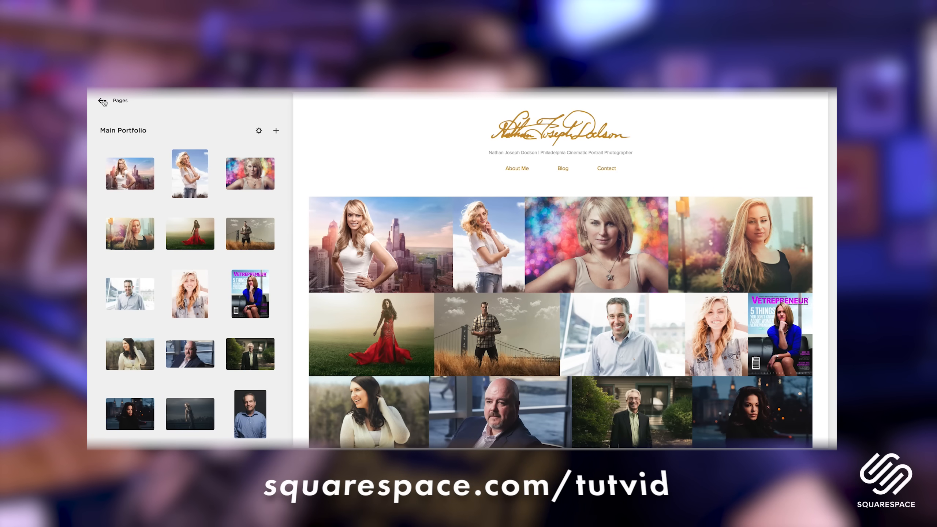
click(103, 101)
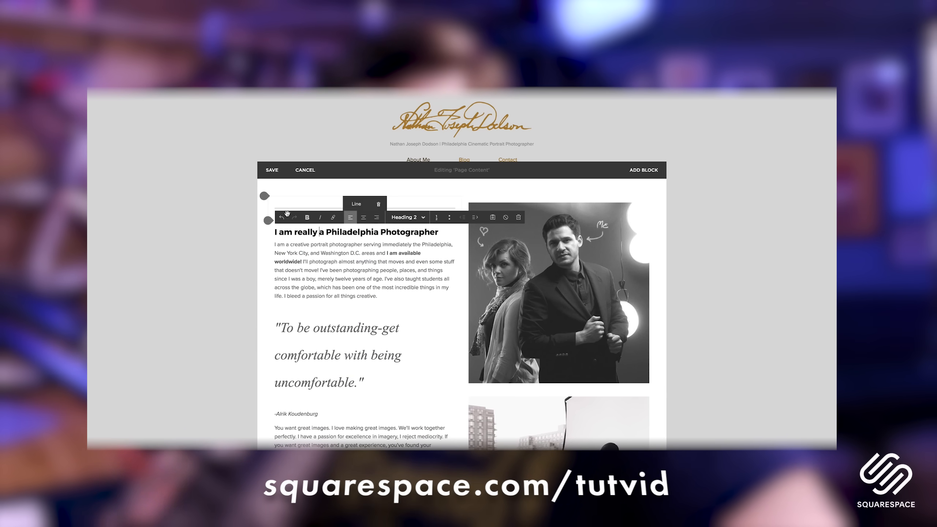
text((maybe)
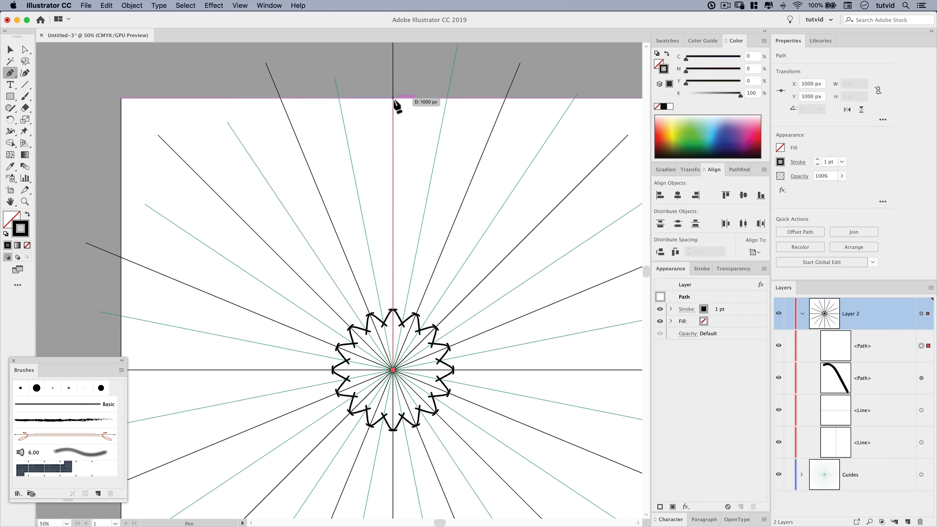
Step: Place the wedge's apex point at the artboard's top edge with the Pen tool
click(395, 96)
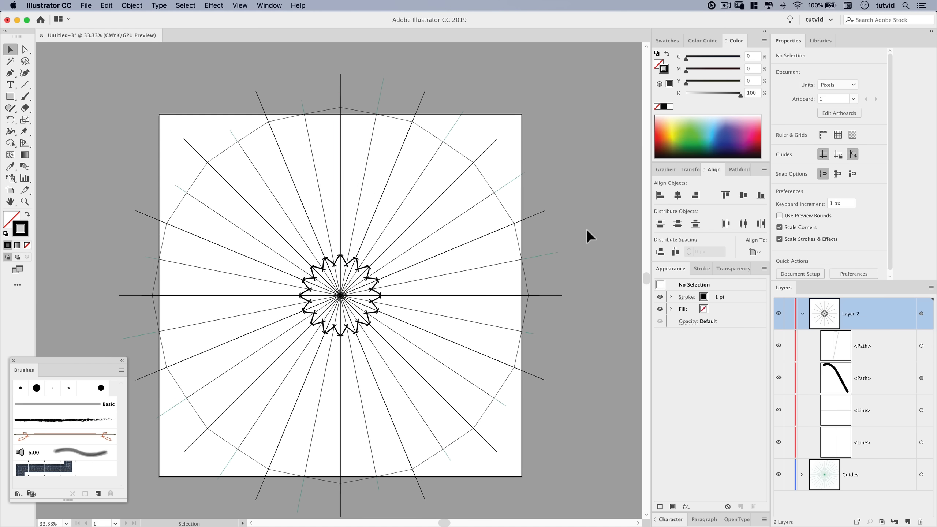
mouse_move(662, 337)
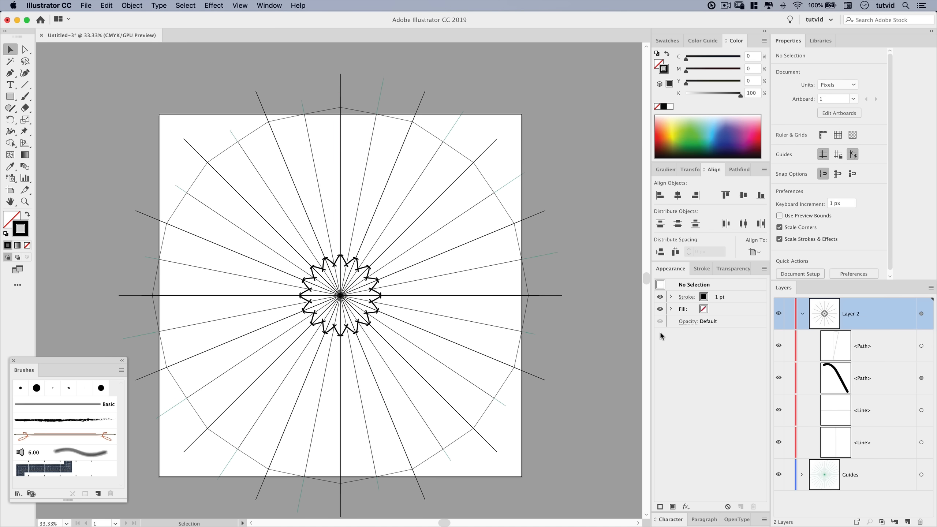
Step: Select all Layer 2 artwork and make a clipping mask from the wedge (Cmd+7)
click(927, 314)
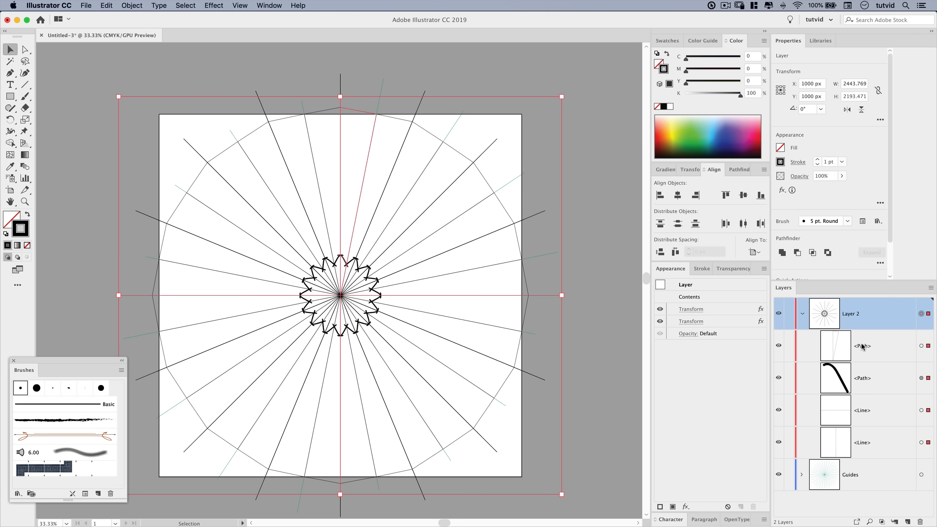
mouse_move(160, 14)
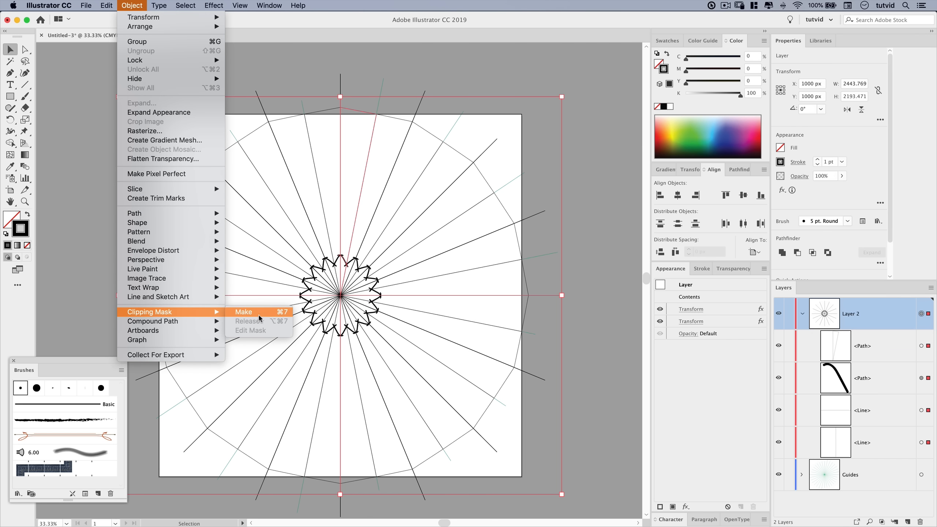
click(243, 311)
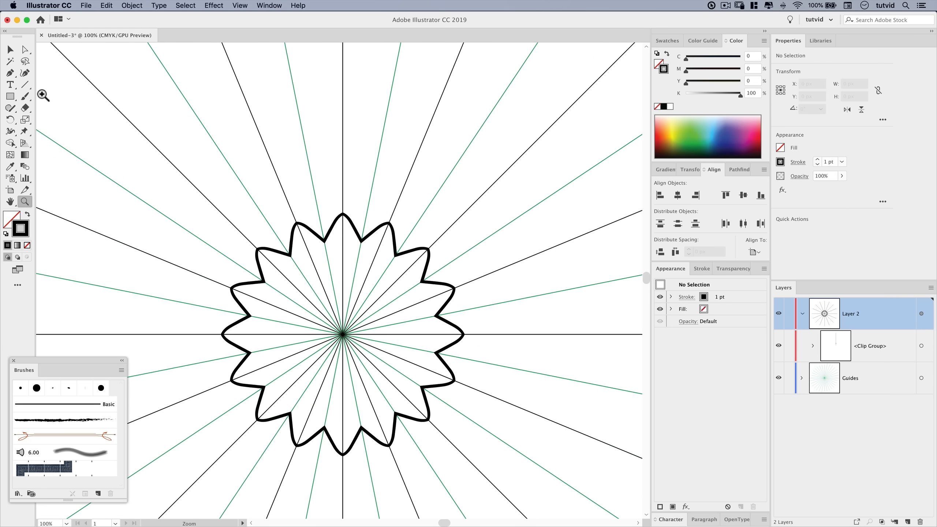
Step: Select the thin pie-slice path at the top of Layer 2 as the clipping shape
click(24, 96)
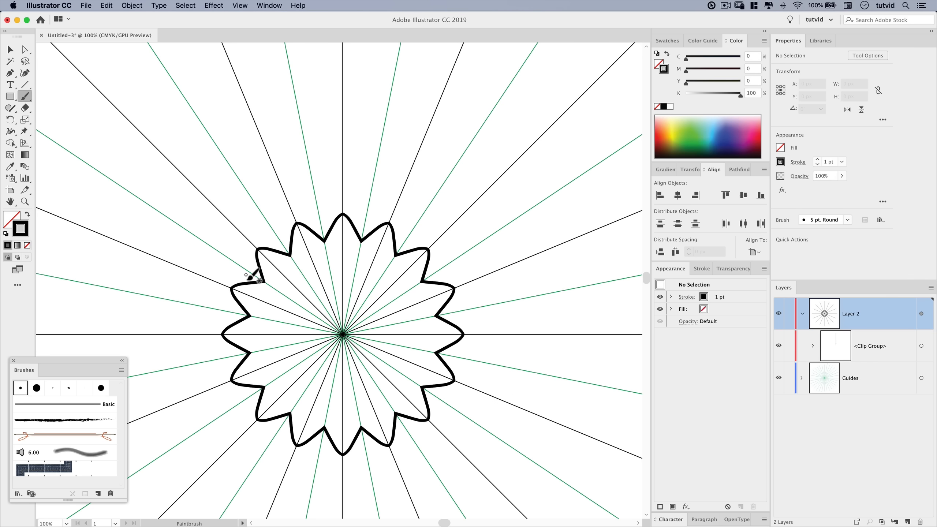
mouse_move(365, 183)
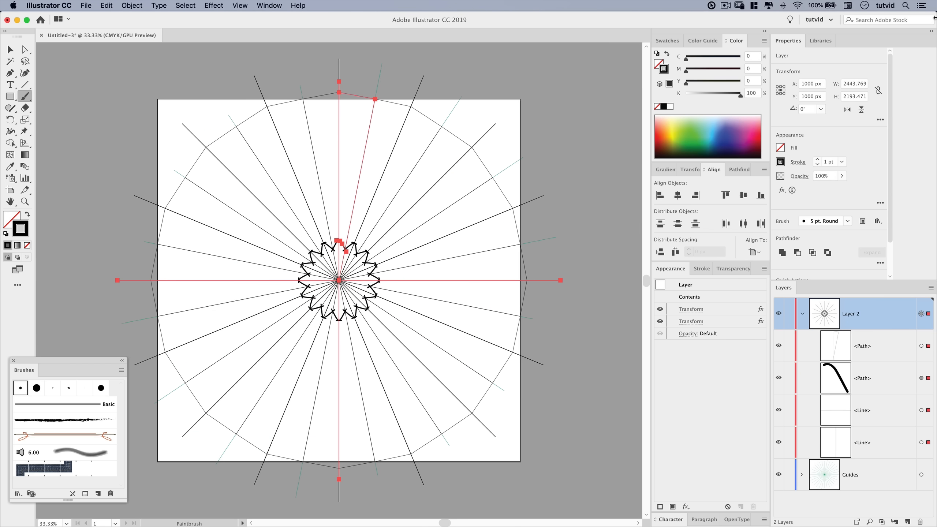
mouse_move(848, 270)
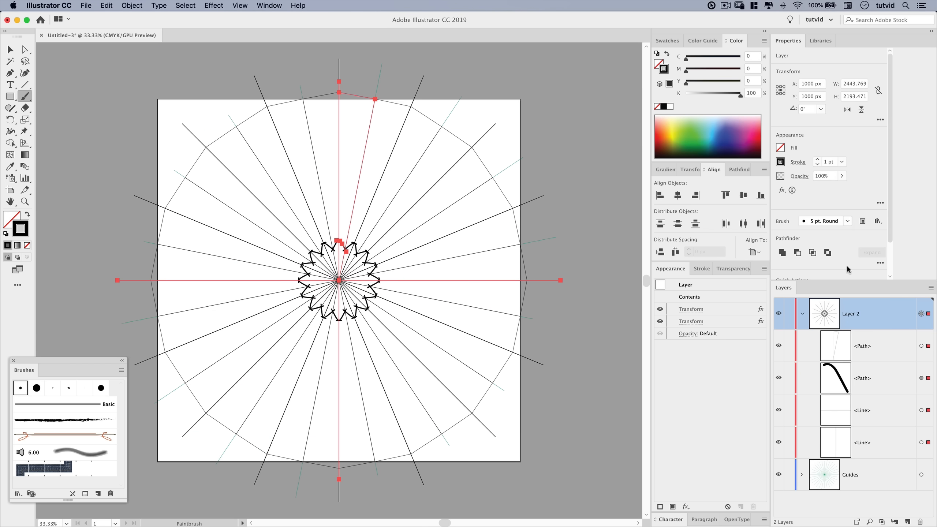
mouse_move(849, 330)
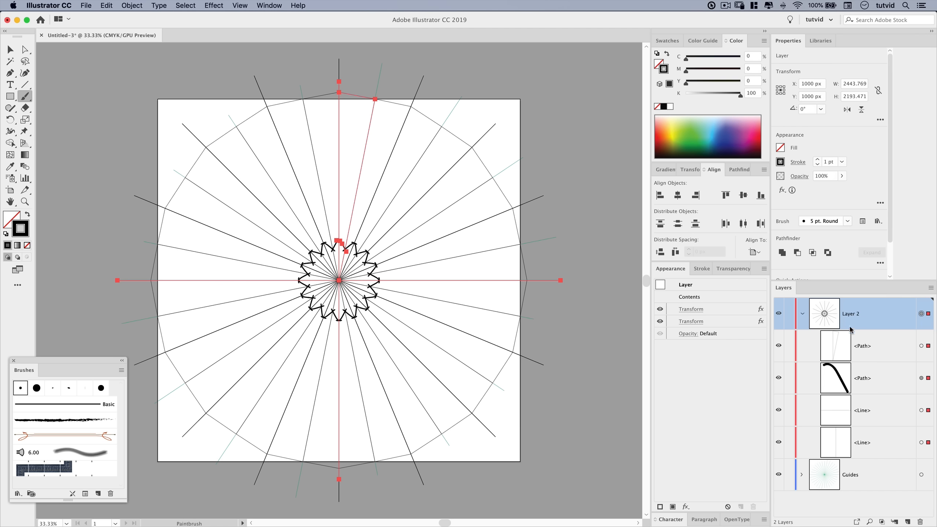
click(862, 347)
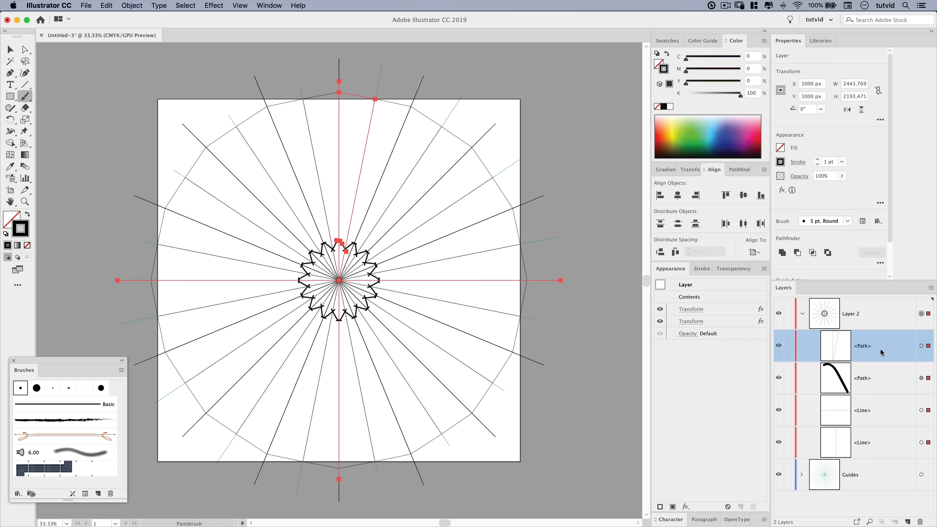
mouse_move(839, 313)
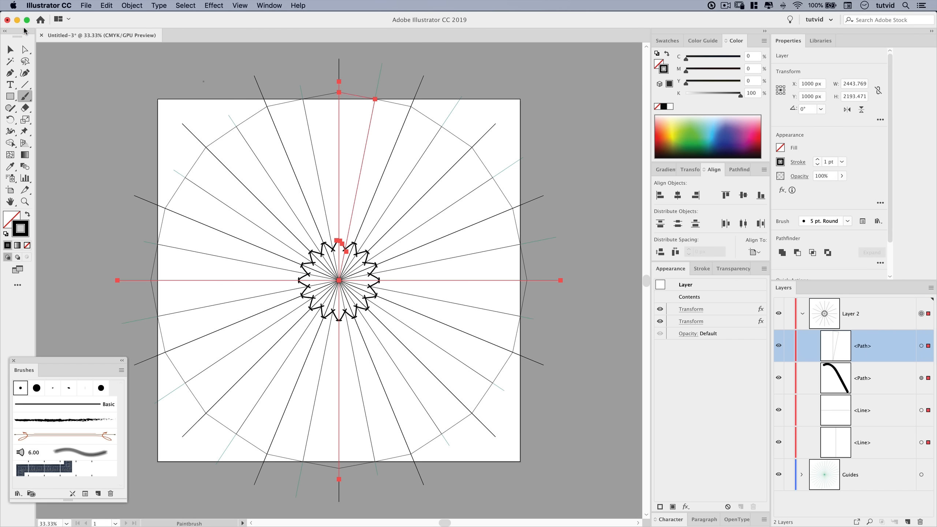
Step: Deselect, target Layer 2 and apply Make Clipping Mask so the wedge trims the layer
click(591, 218)
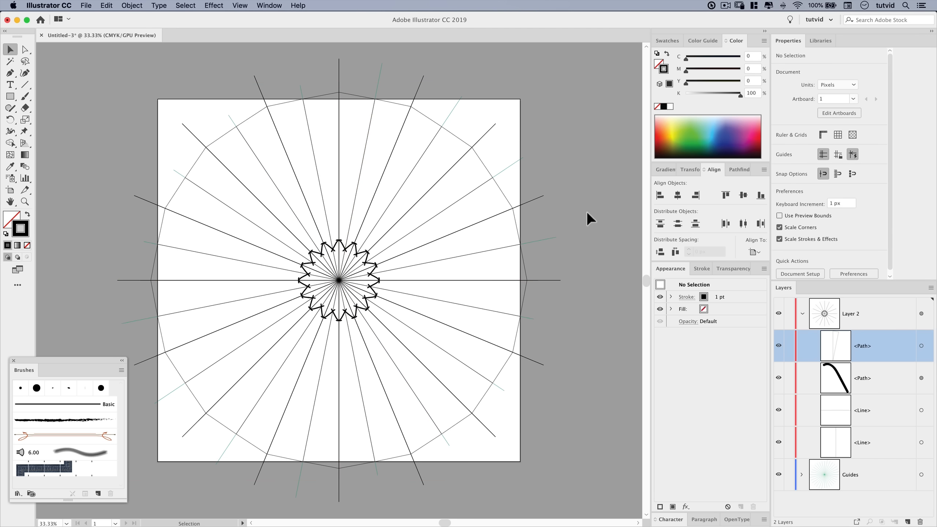
click(850, 313)
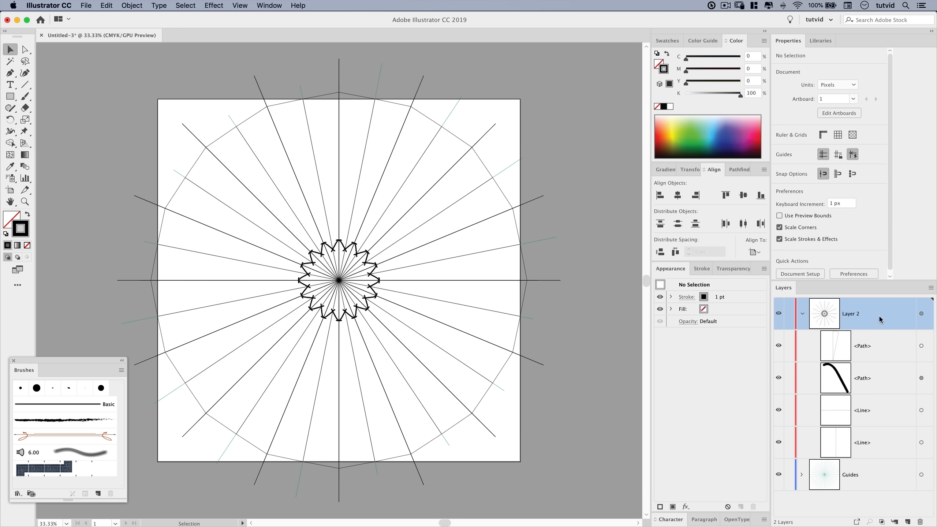
mouse_move(889, 315)
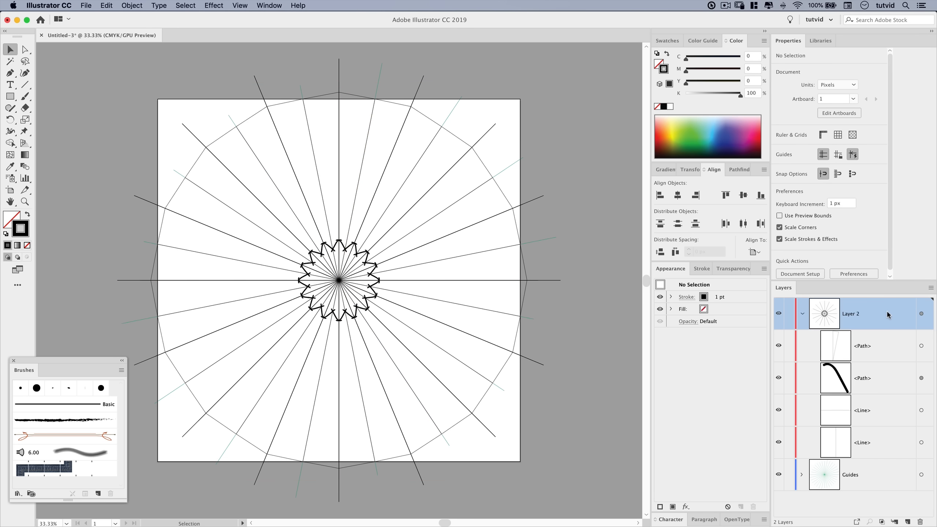
mouse_move(863, 314)
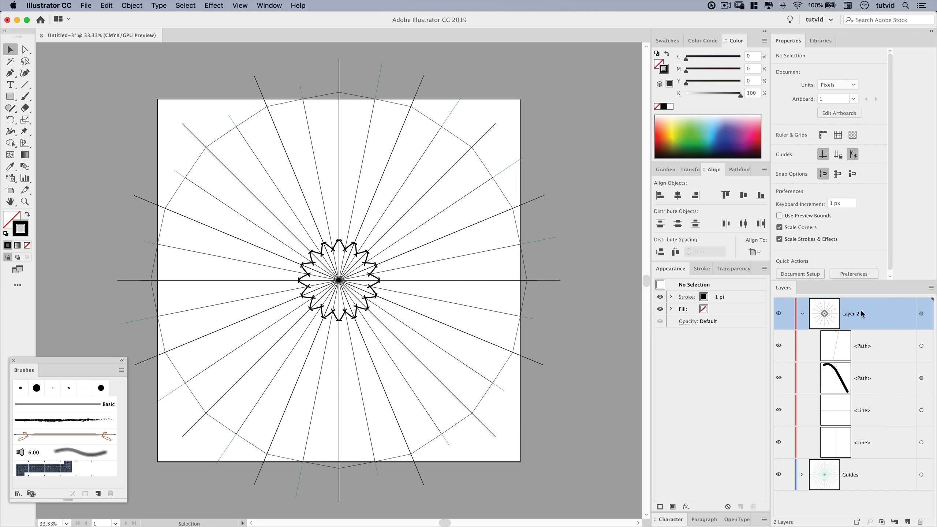
mouse_move(889, 519)
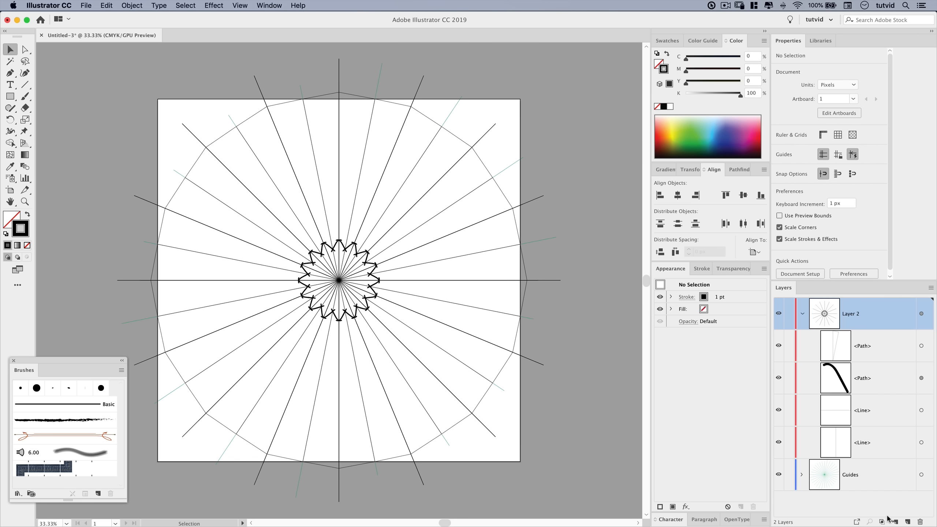
mouse_move(883, 522)
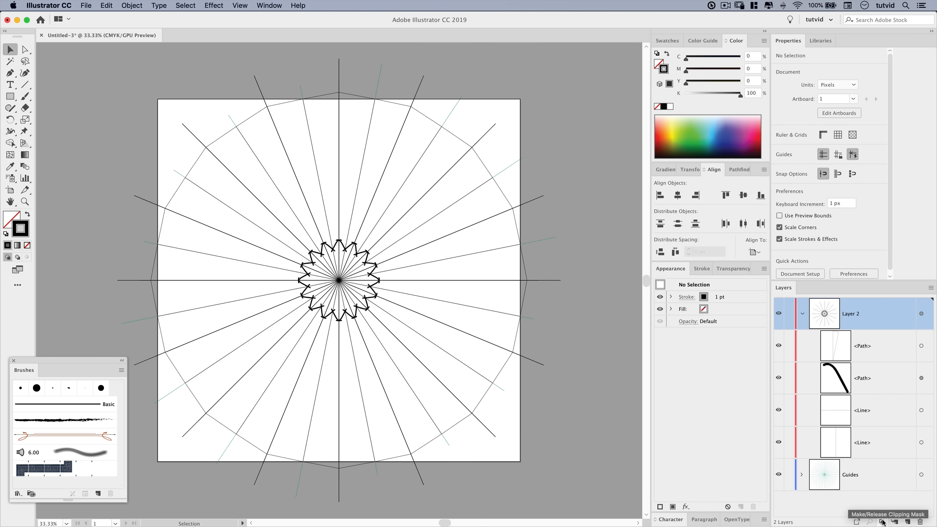
click(881, 522)
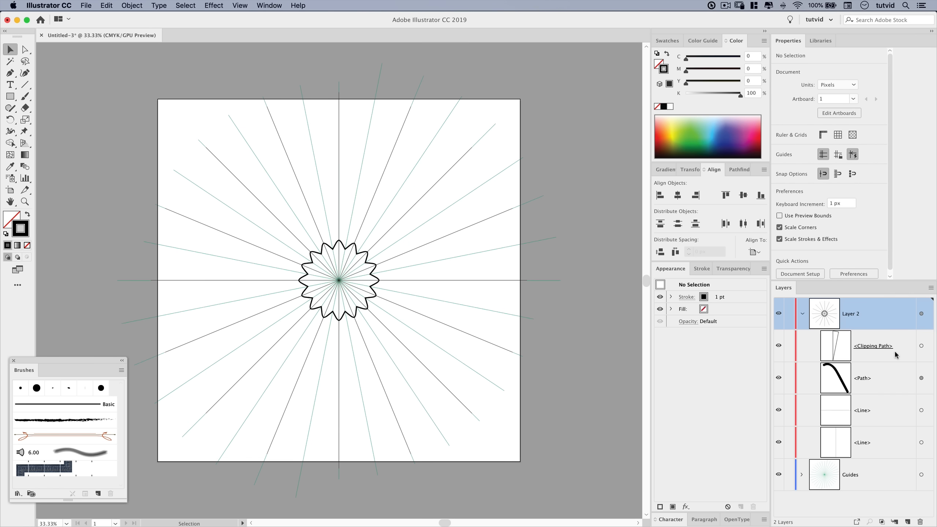
mouse_move(890, 358)
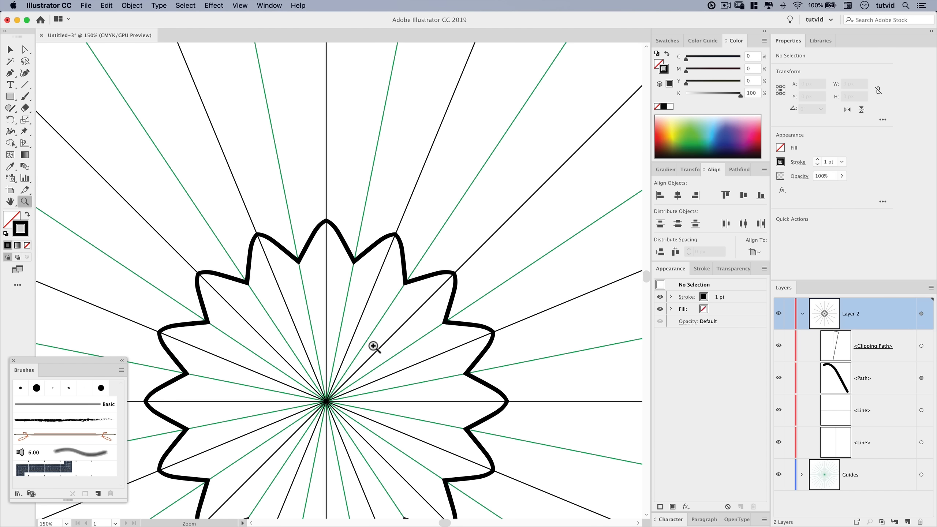
Step: Load the LinoCut brush library and paint black tree-like strokes along the guides
click(25, 96)
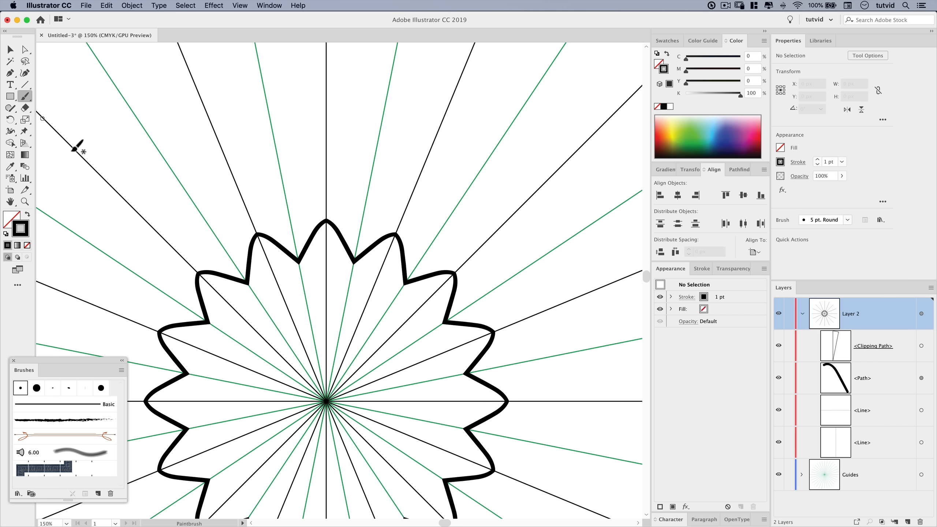
click(121, 371)
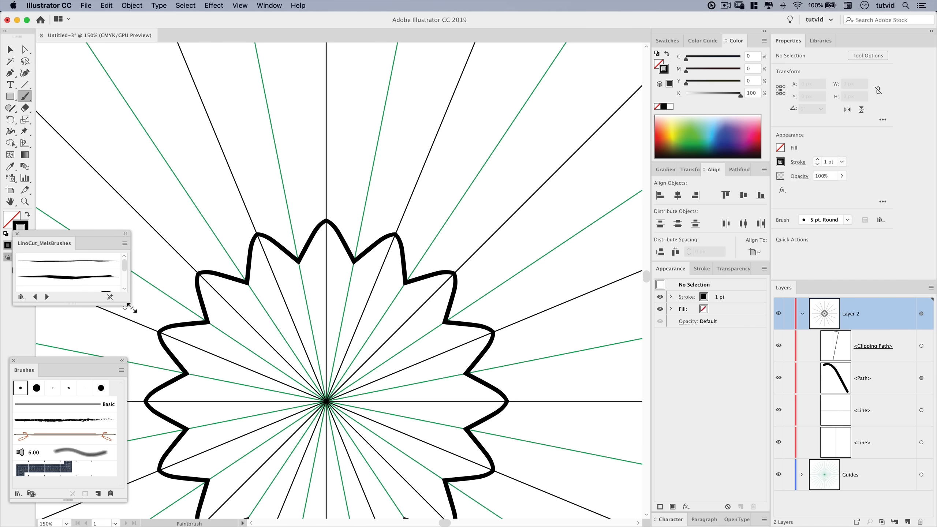
scroll(down, 3)
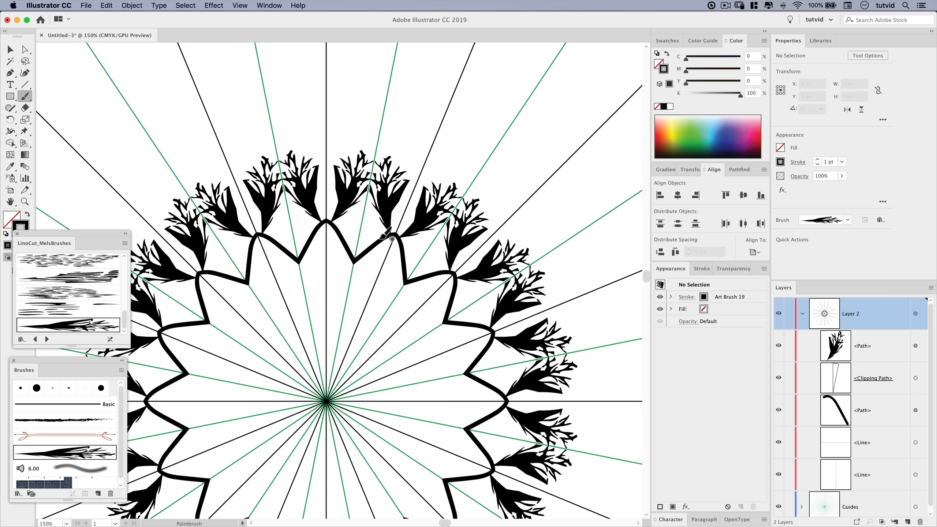
mouse_move(363, 163)
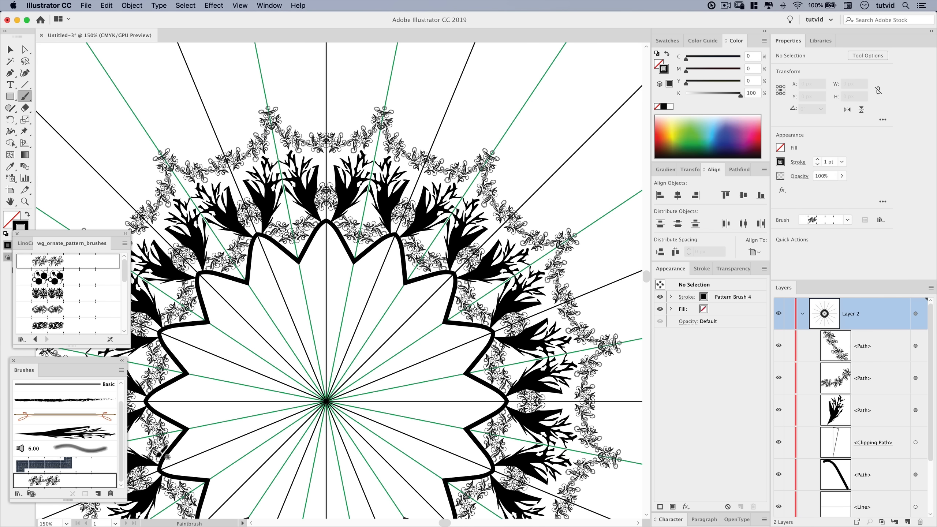
Step: Paint the centre ring with the 15 pt Round brush, then set its Size to Pressure
click(36, 388)
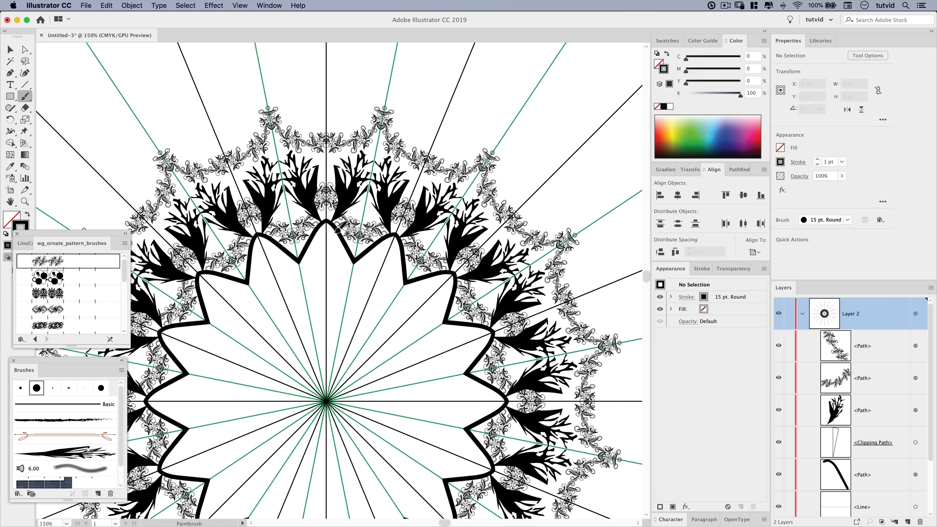
mouse_move(340, 360)
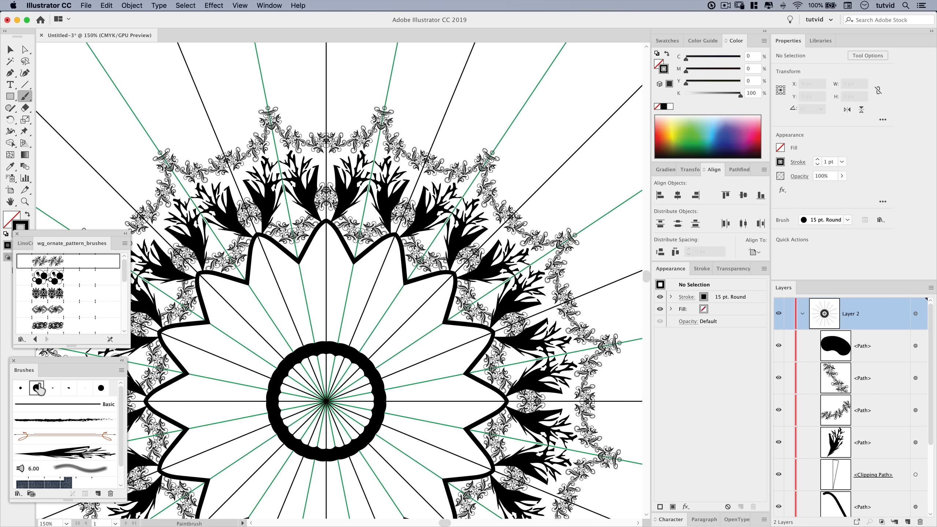
click(337, 308)
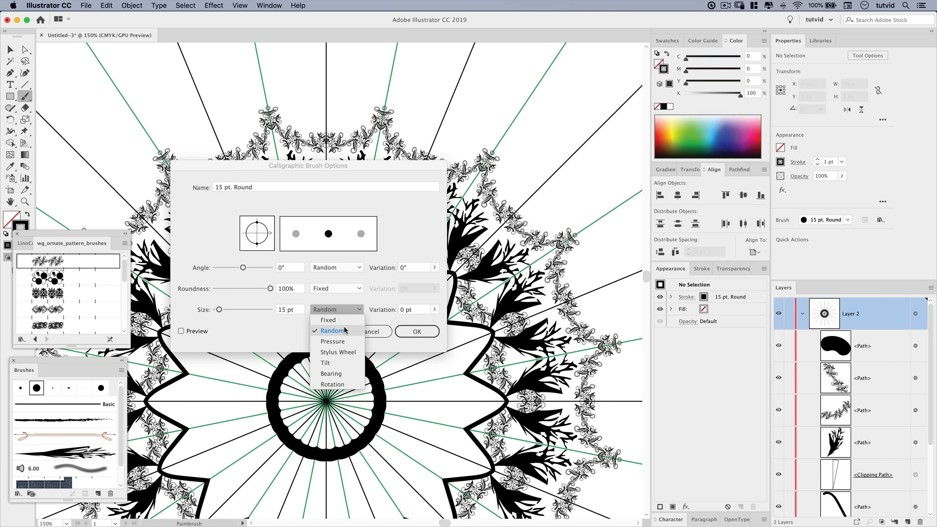
click(332, 341)
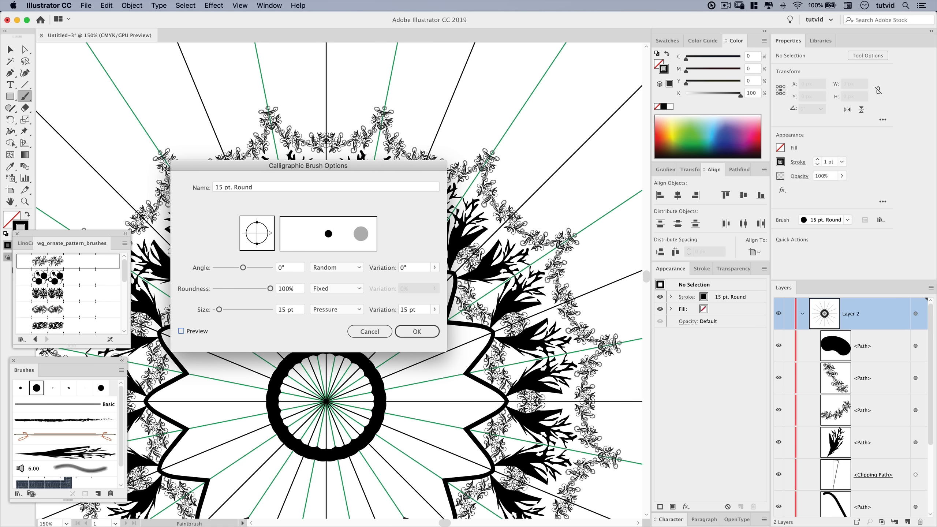
click(417, 331)
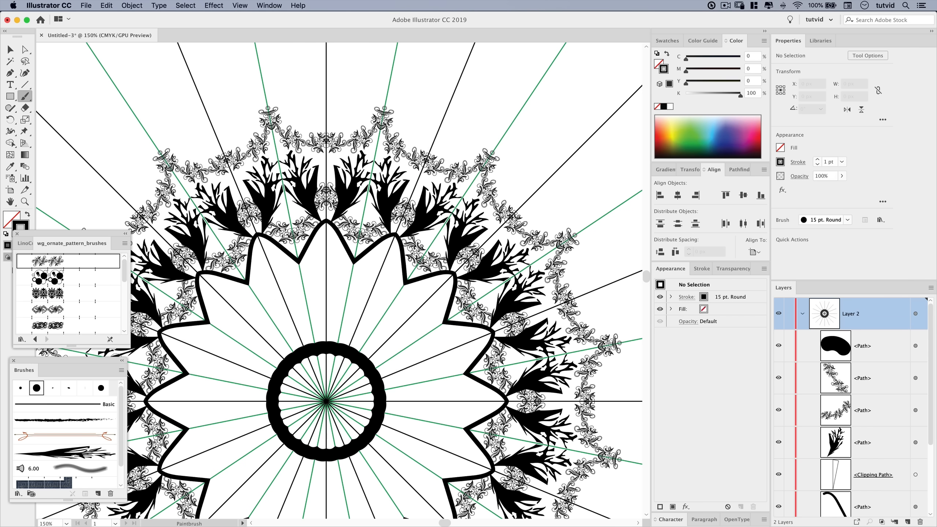
mouse_move(333, 317)
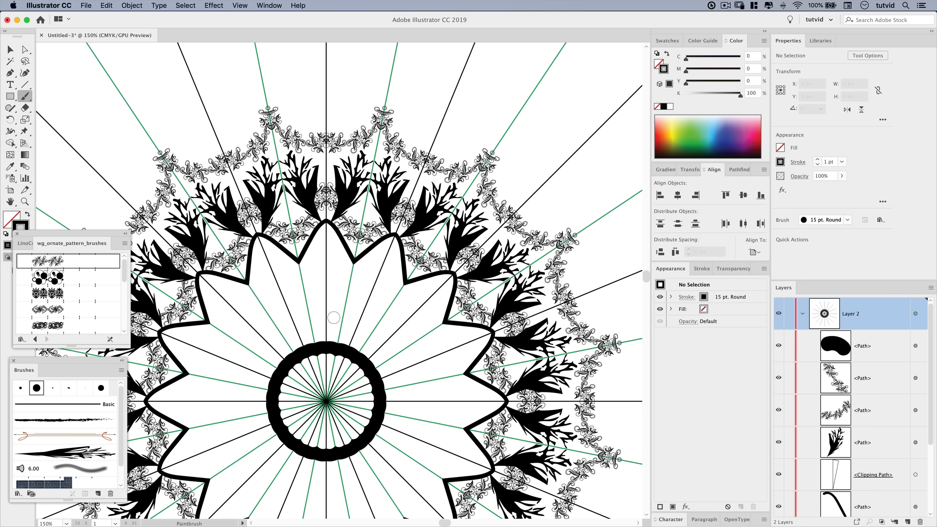
mouse_move(327, 301)
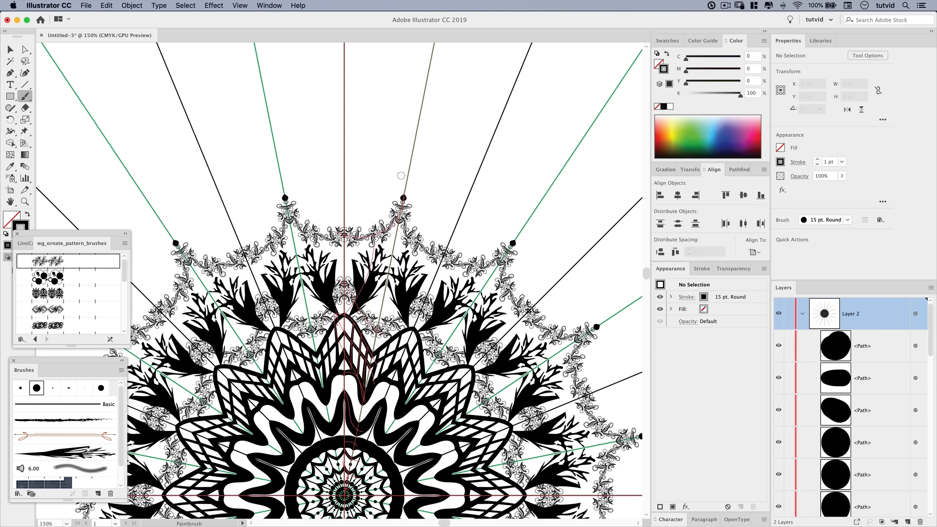
mouse_move(336, 172)
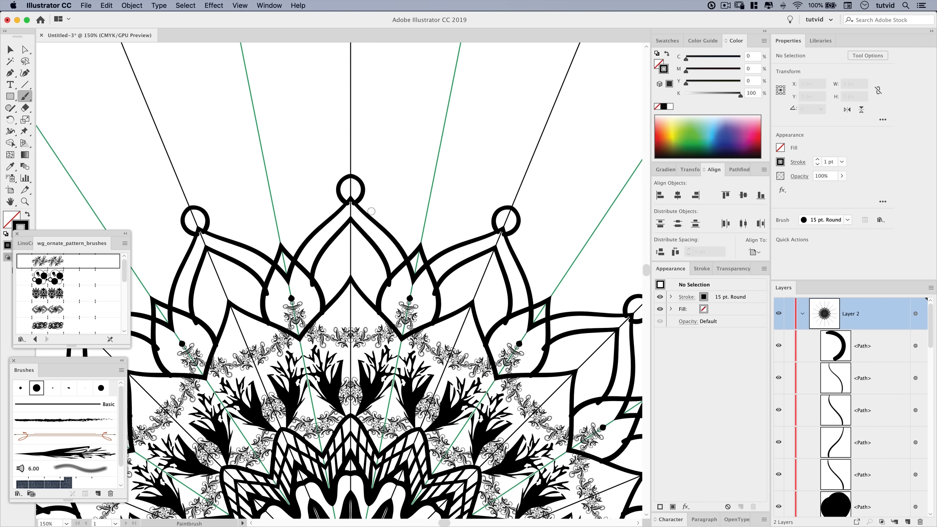
mouse_move(424, 232)
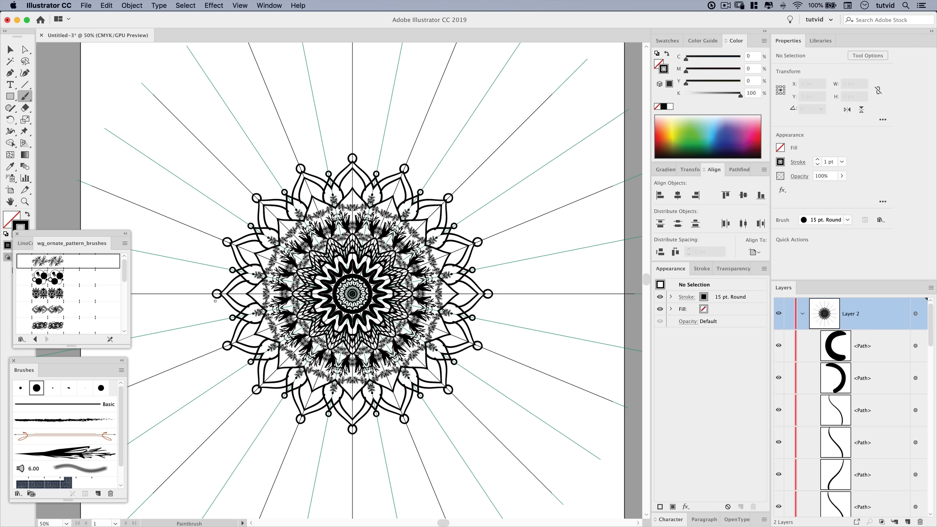
Step: Paint dense leafy pattern-brush strokes over the petals, then return to the Selection tool
scroll(down, 3)
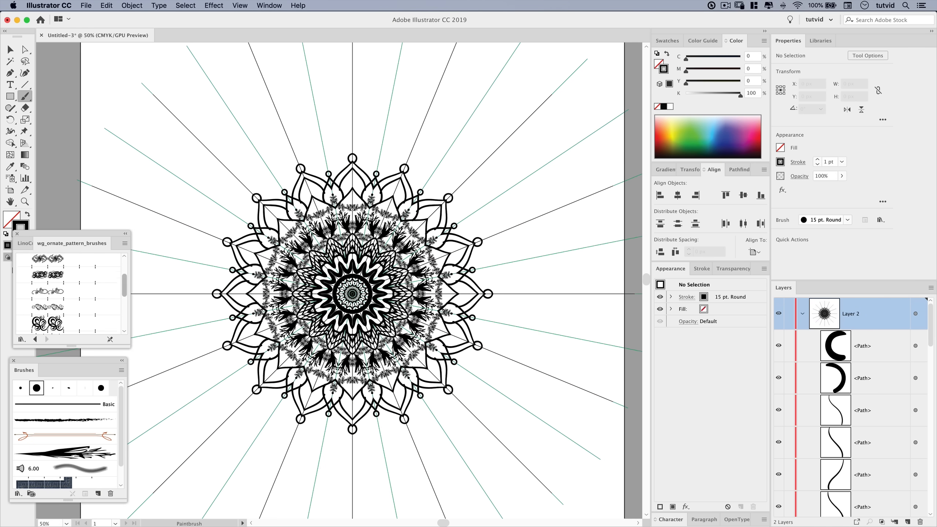
click(68, 289)
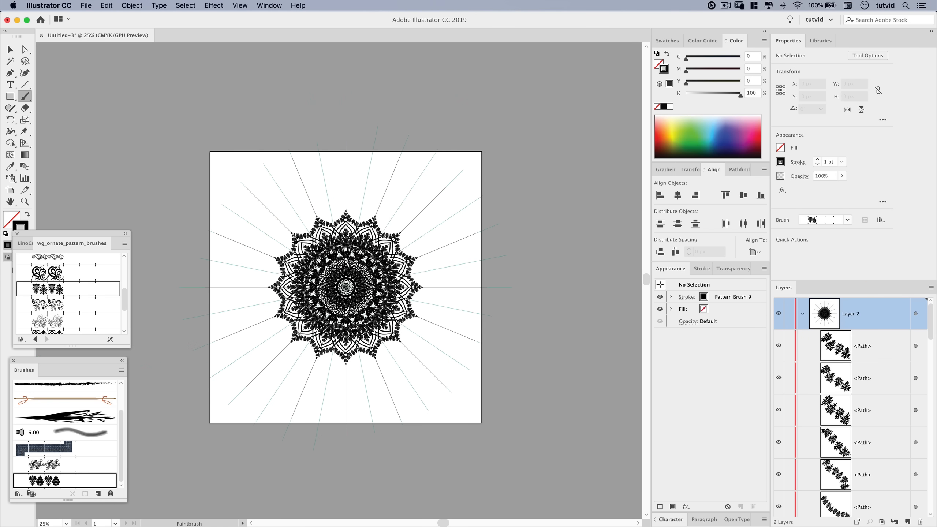
click(9, 50)
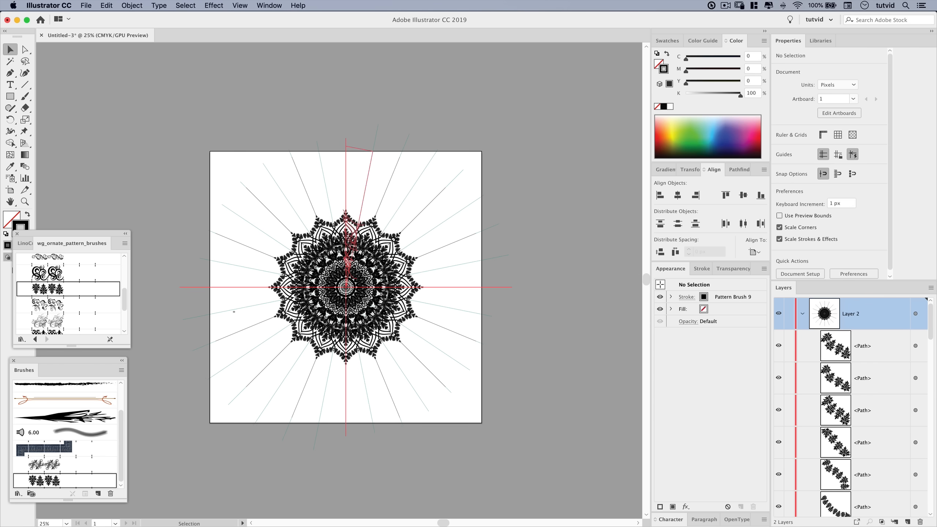